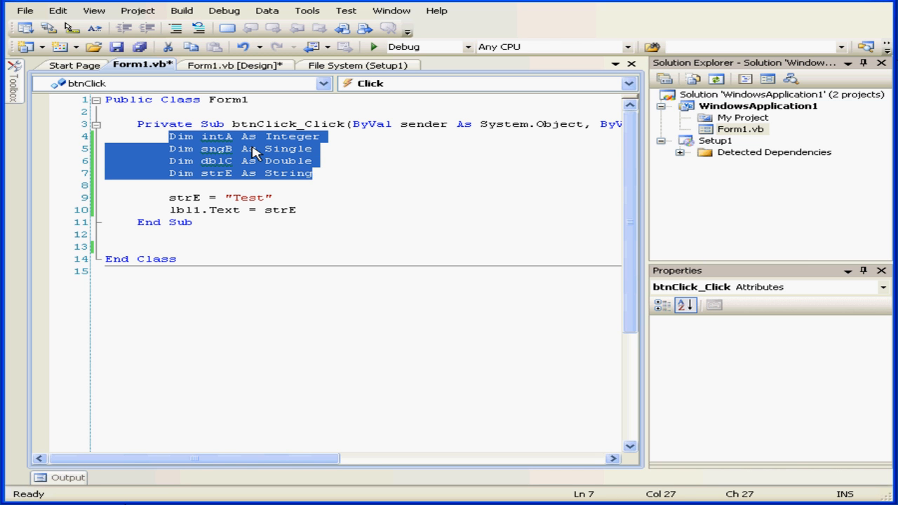
mouse_move(296, 149)
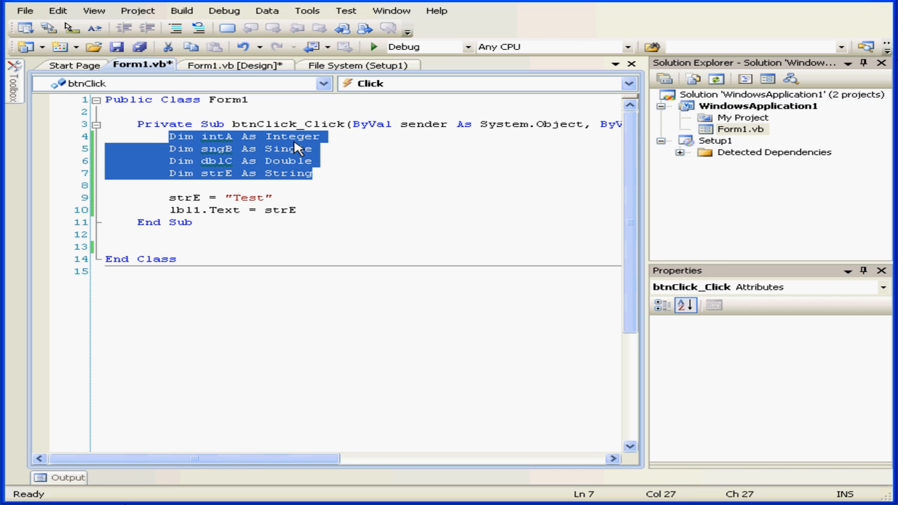
mouse_move(241, 154)
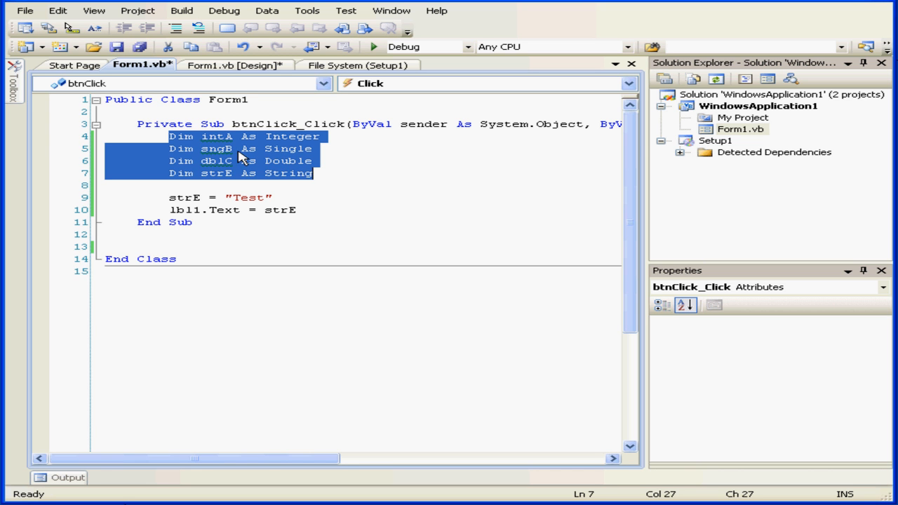
mouse_move(227, 167)
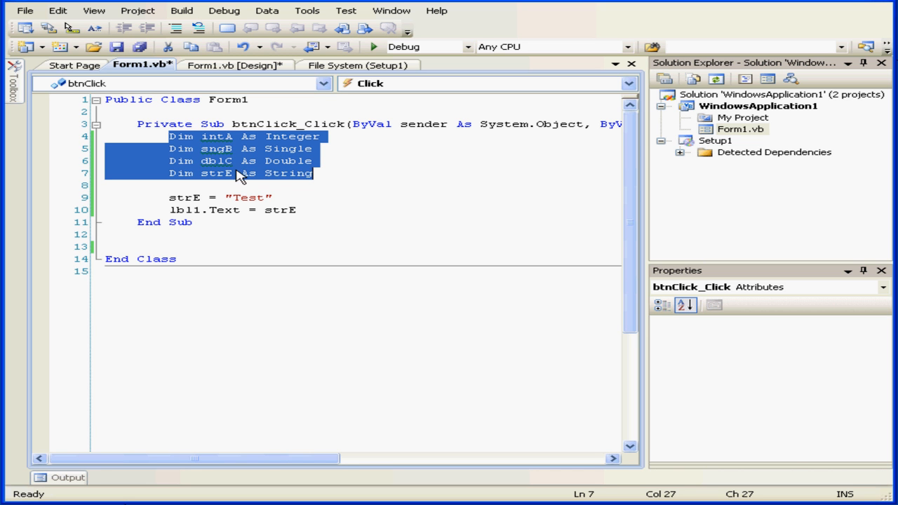
mouse_move(237, 181)
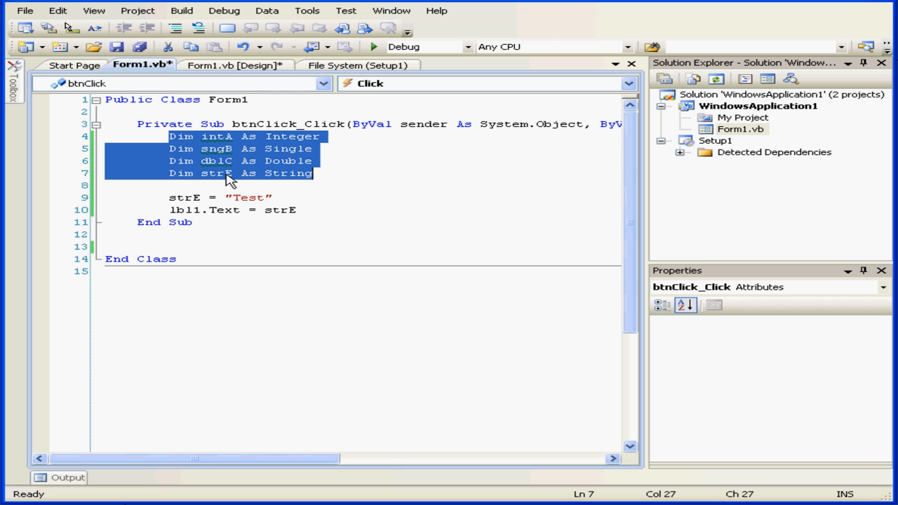
mouse_move(325, 173)
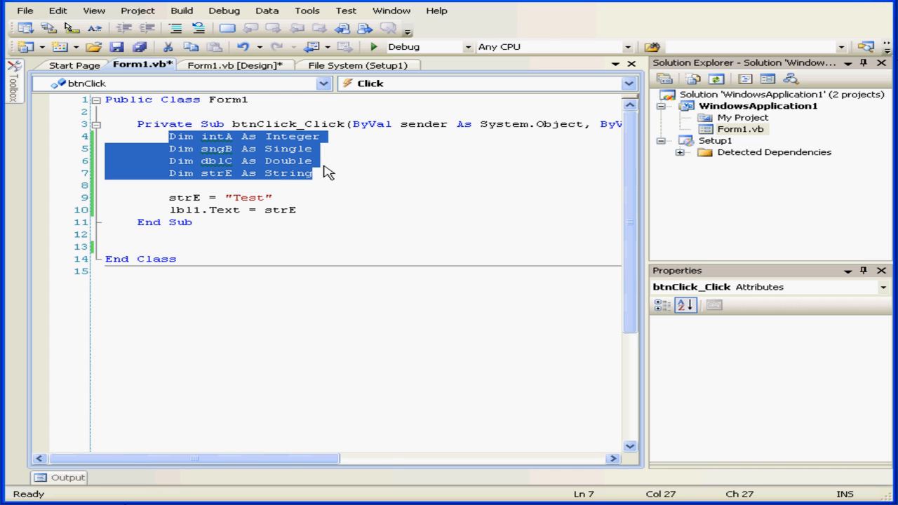
Initialise the intA Integer declaration with = 5.
click(218, 136)
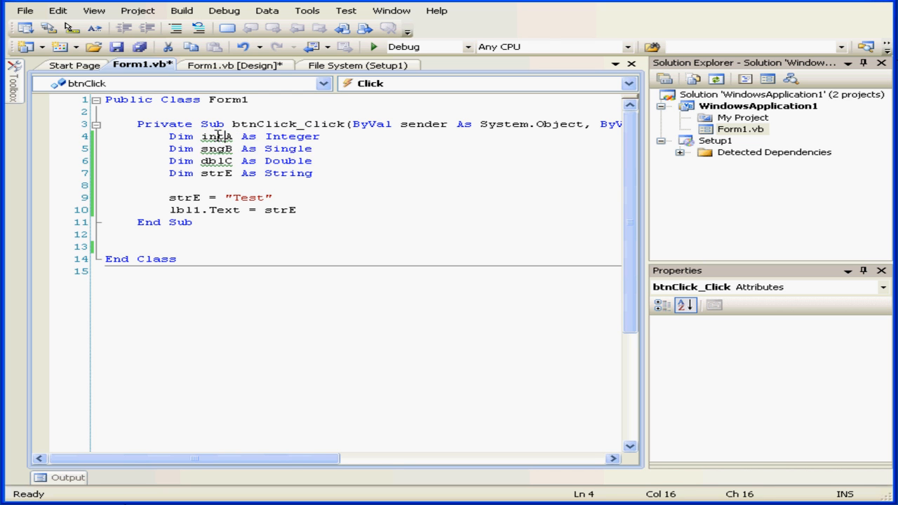
double_click(210, 136)
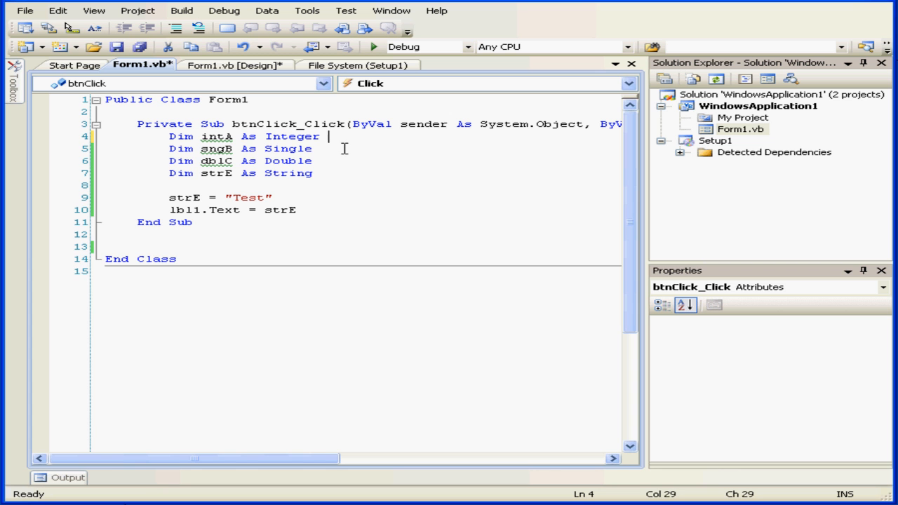
text(=)
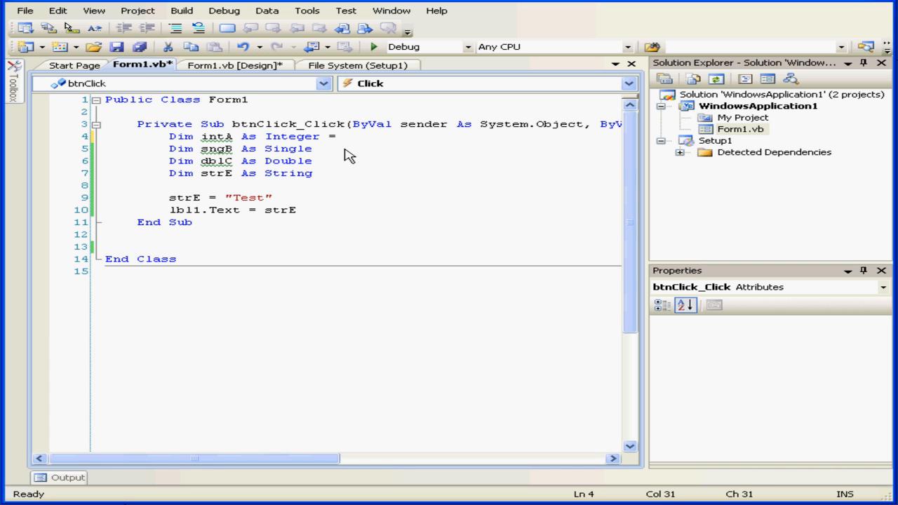
text(5)
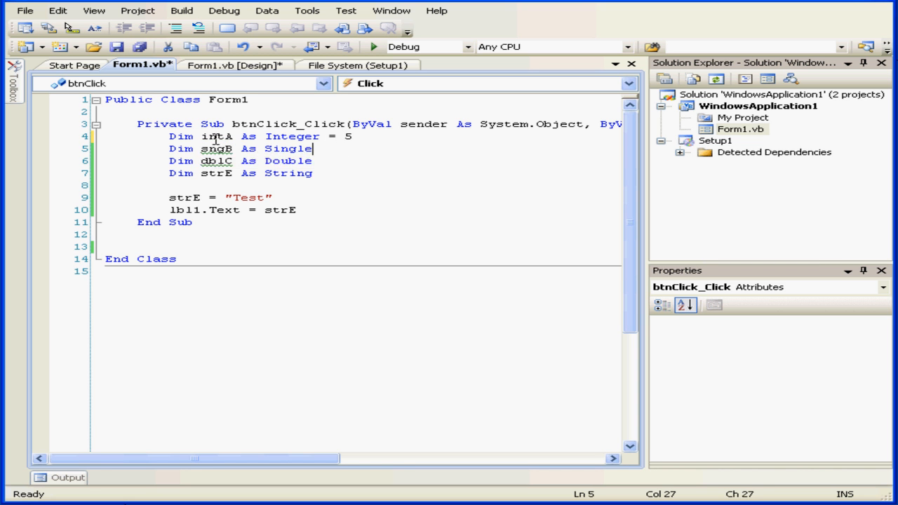
mouse_move(289, 136)
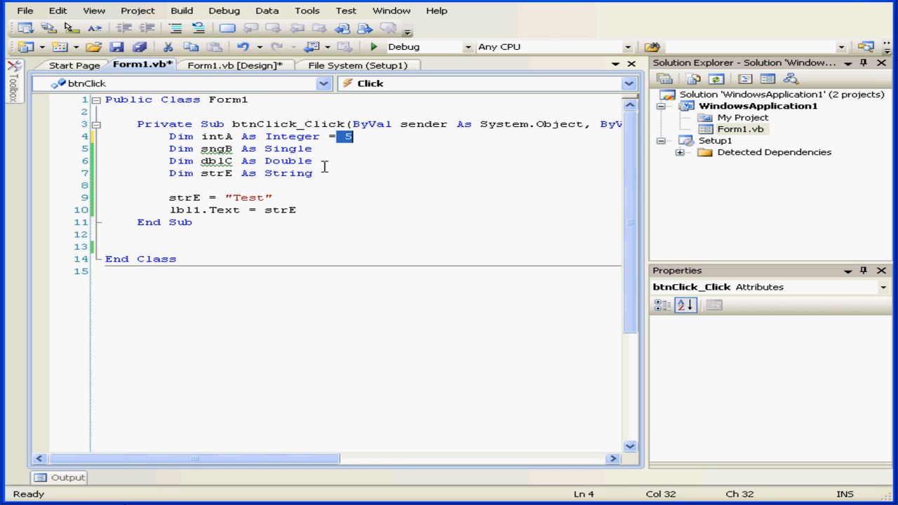
Initialise the strE String declaration with = "test1".
click(314, 174)
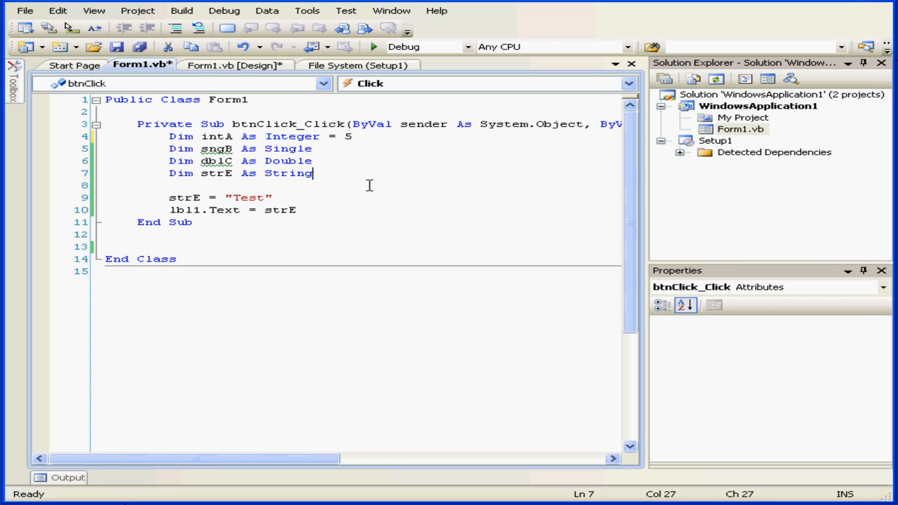
text(=)
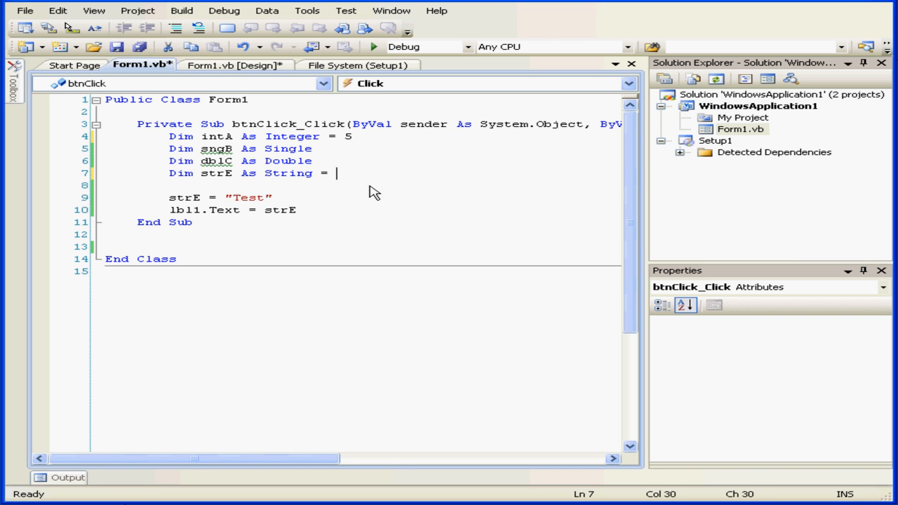
text("")
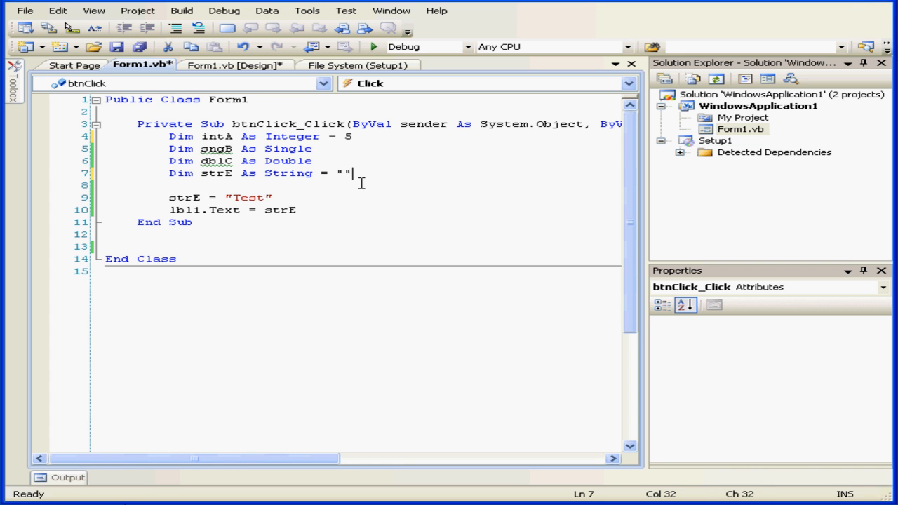
text(T)
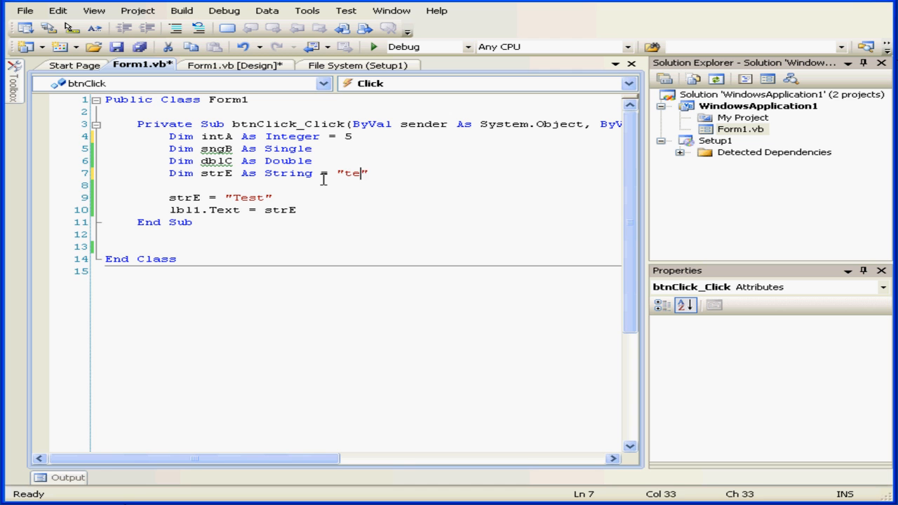
text(st1)
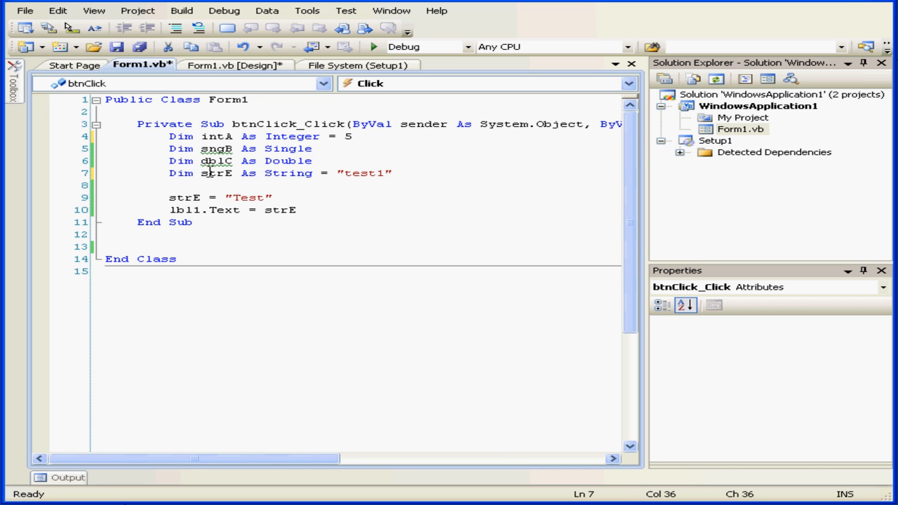
double_click(180, 174)
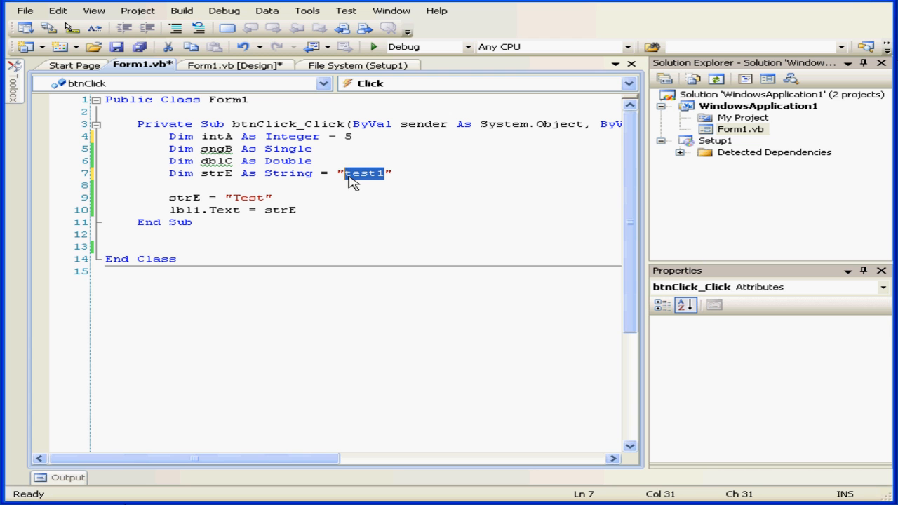
mouse_move(362, 188)
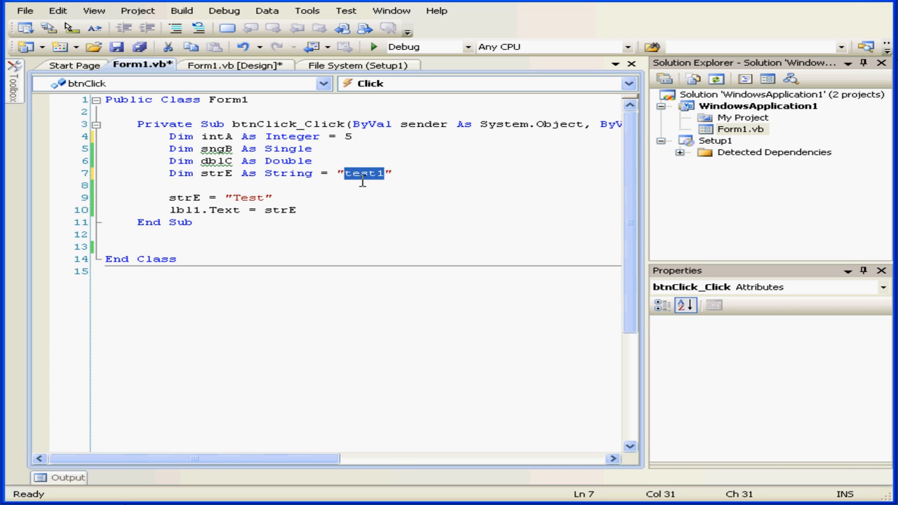
mouse_move(363, 176)
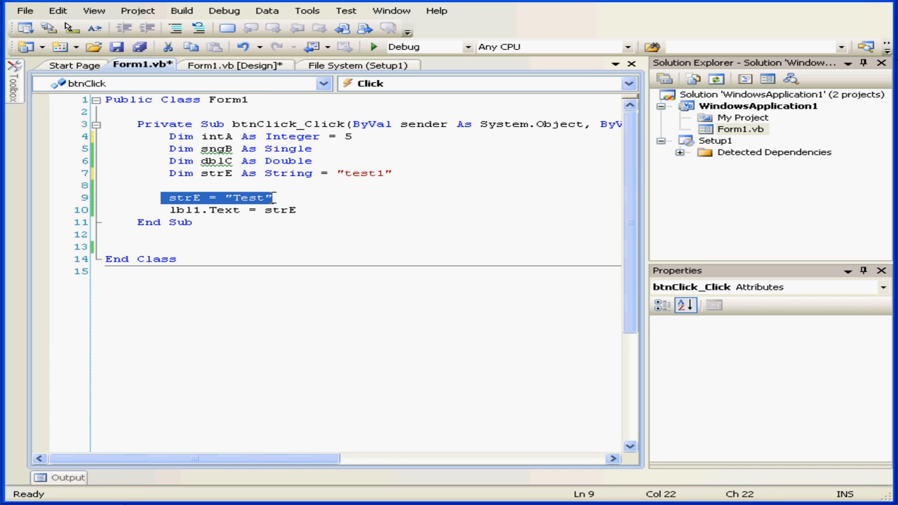
Change the strE assignment to "Test2" and check the text box names in the Form1 designer.
click(267, 196)
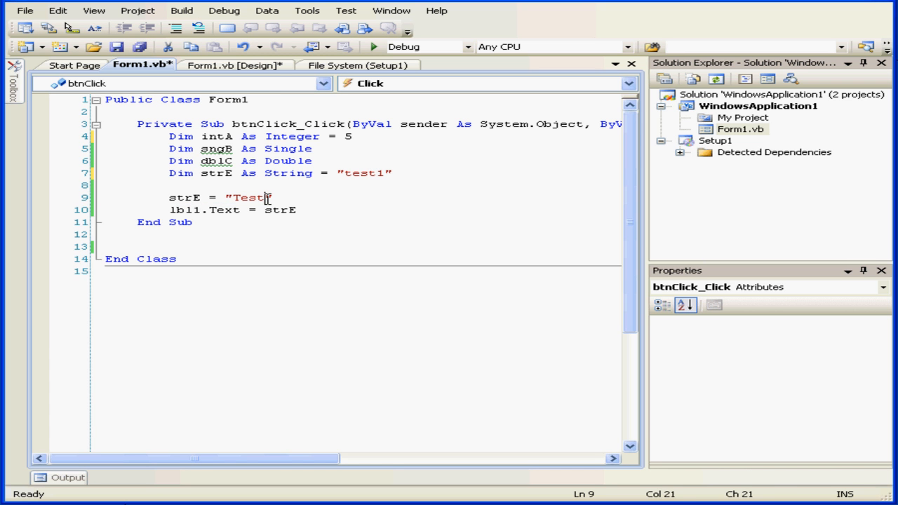
text(1)
text(2)
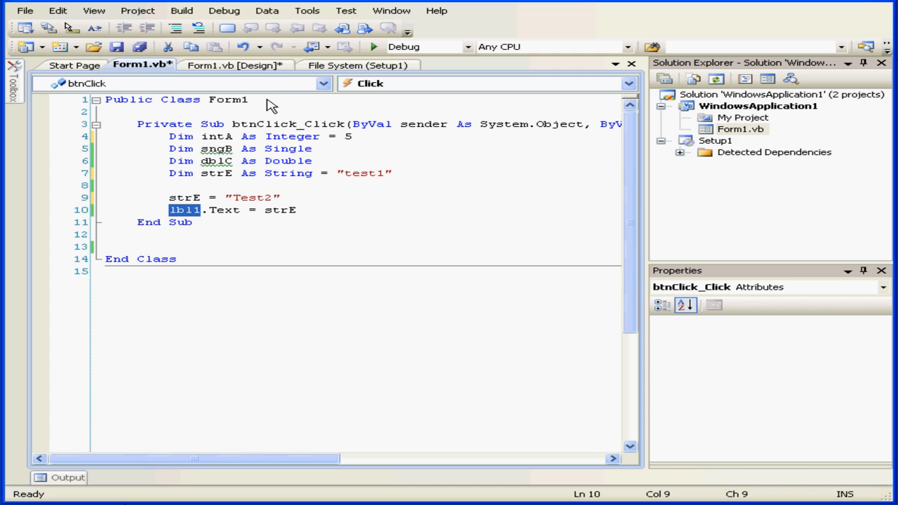
click(232, 66)
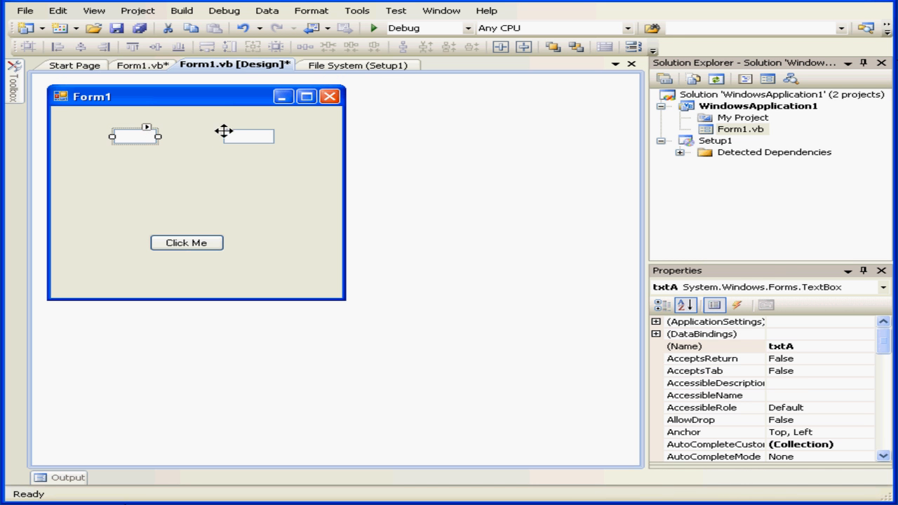
click(246, 135)
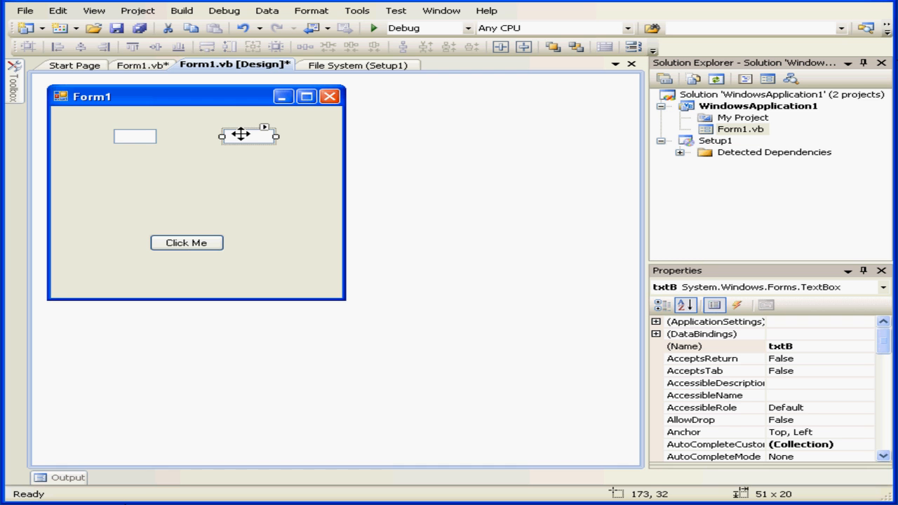
click(132, 66)
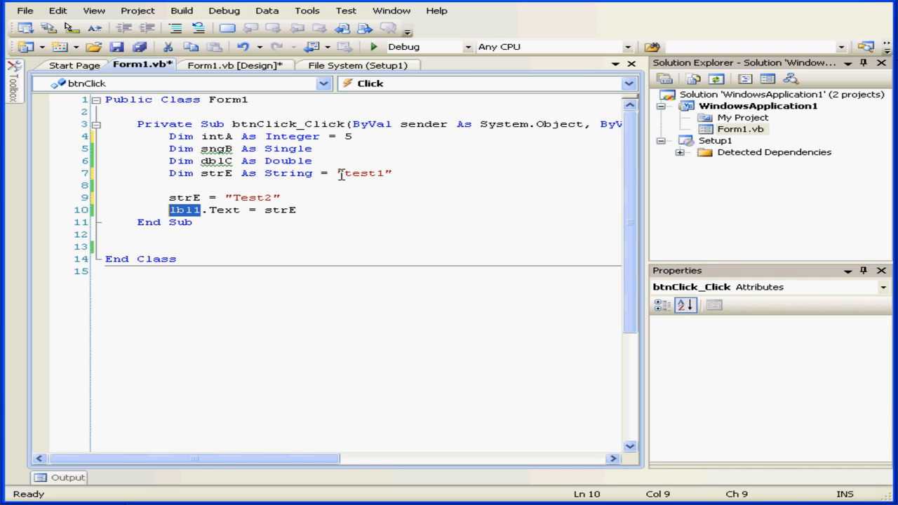
Replace "test1" in the strE declaration with txtA.Text via IntelliSense.
double_click(364, 174)
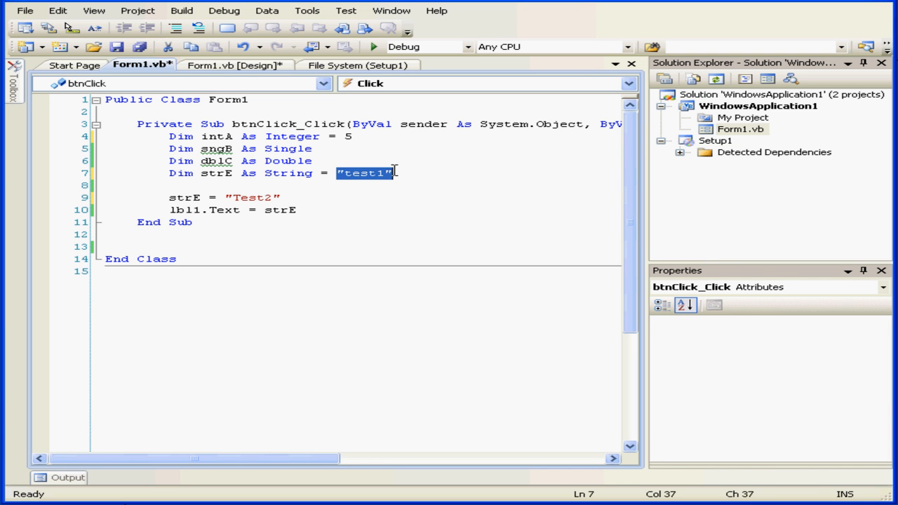
text(txt)
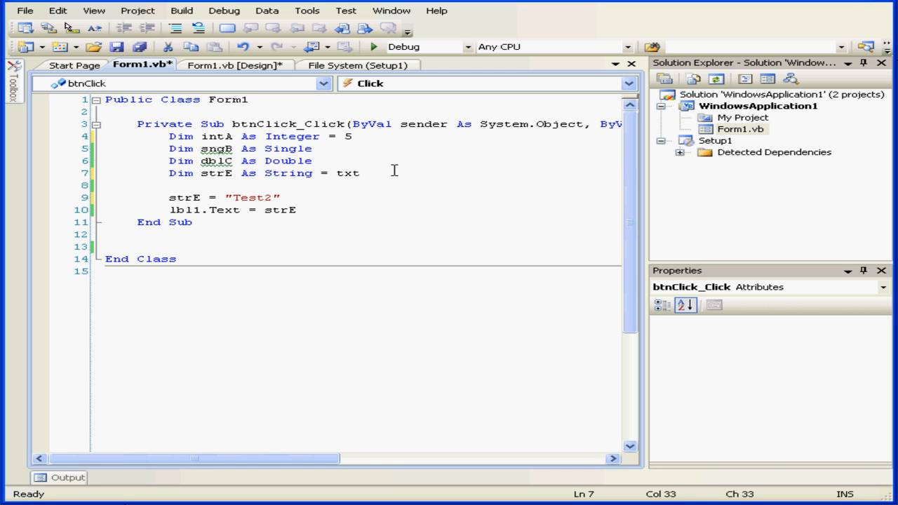
text(A.)
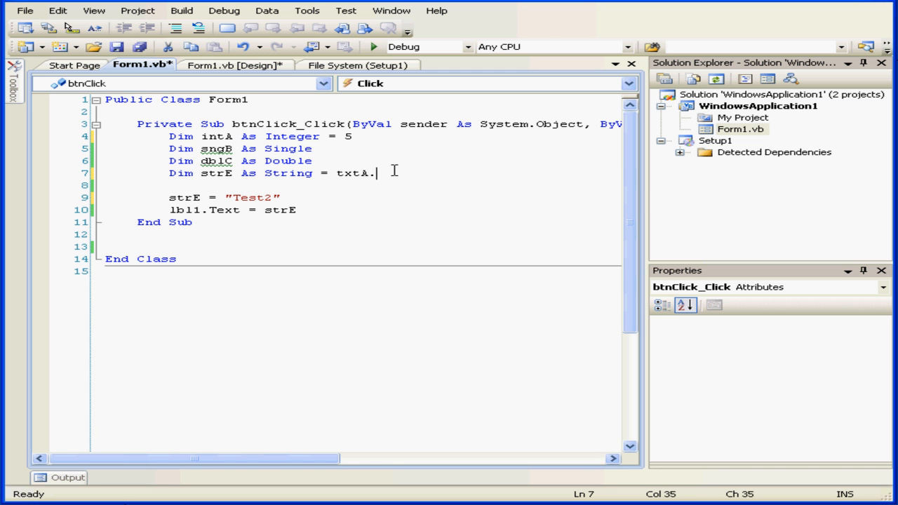
text(t)
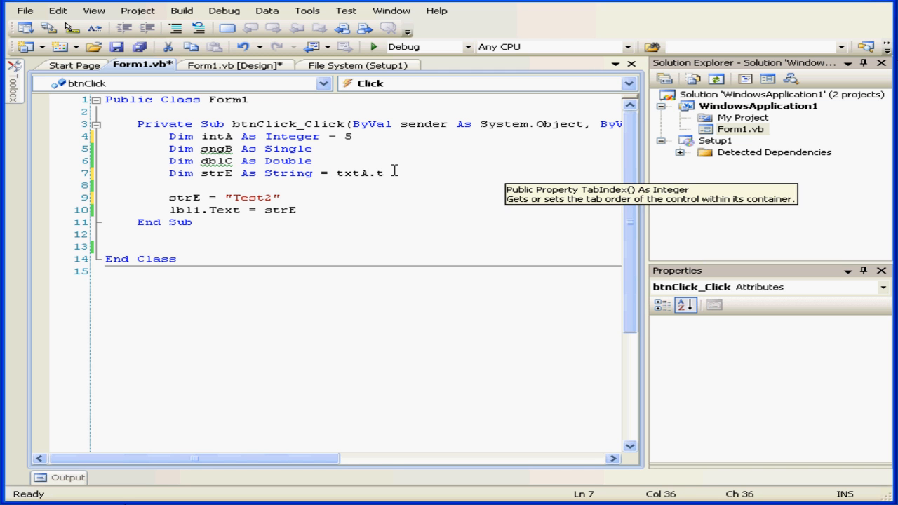
text(e)
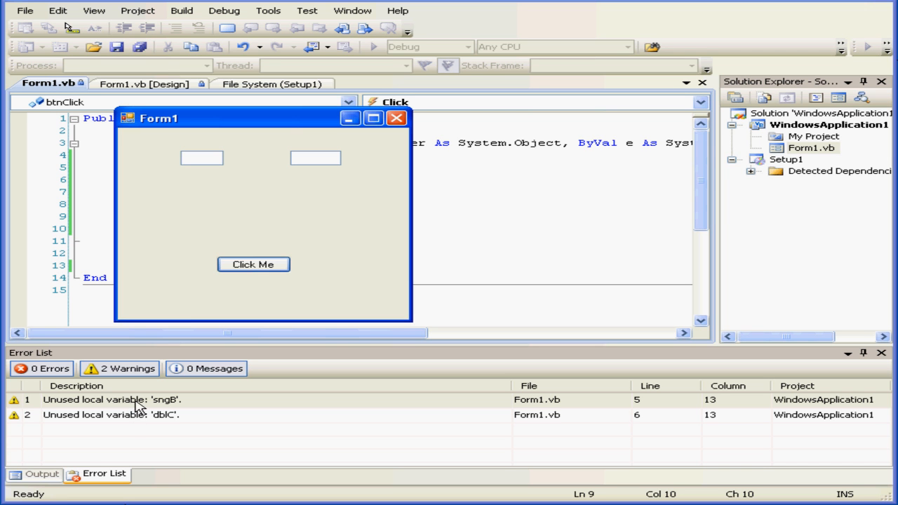
mouse_move(143, 411)
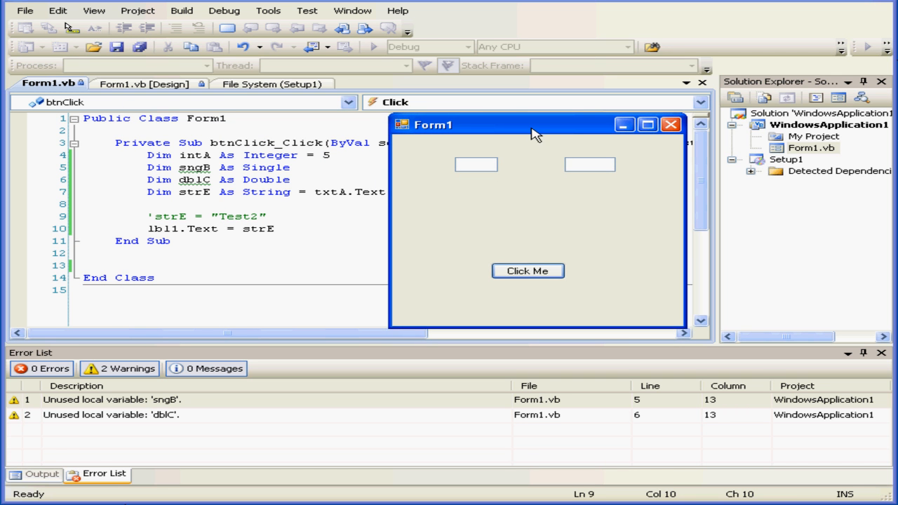
mouse_move(203, 155)
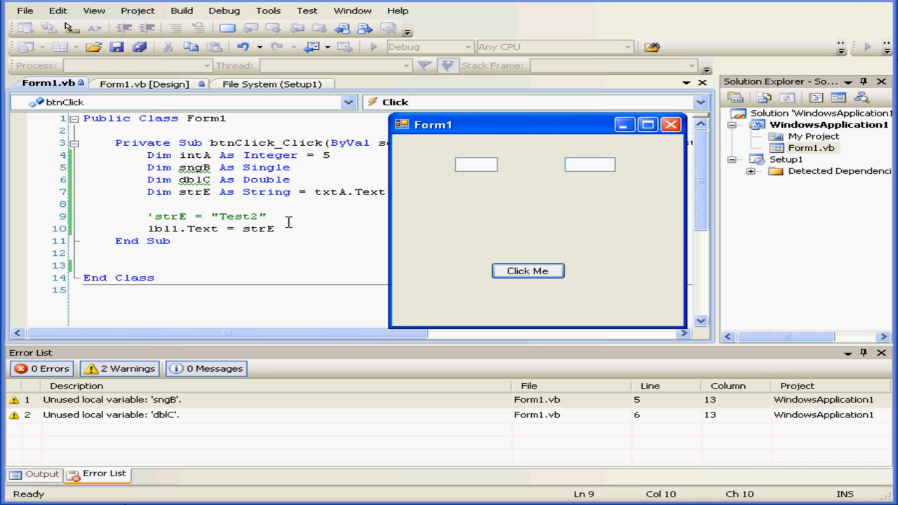
mouse_move(311, 208)
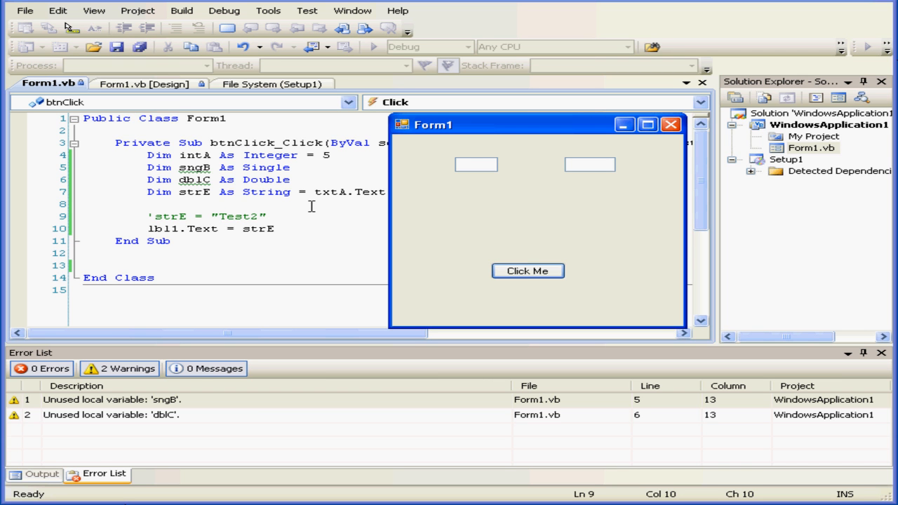
Enter "text" in the running form's first box and click Click Me to show it in the label.
click(475, 164)
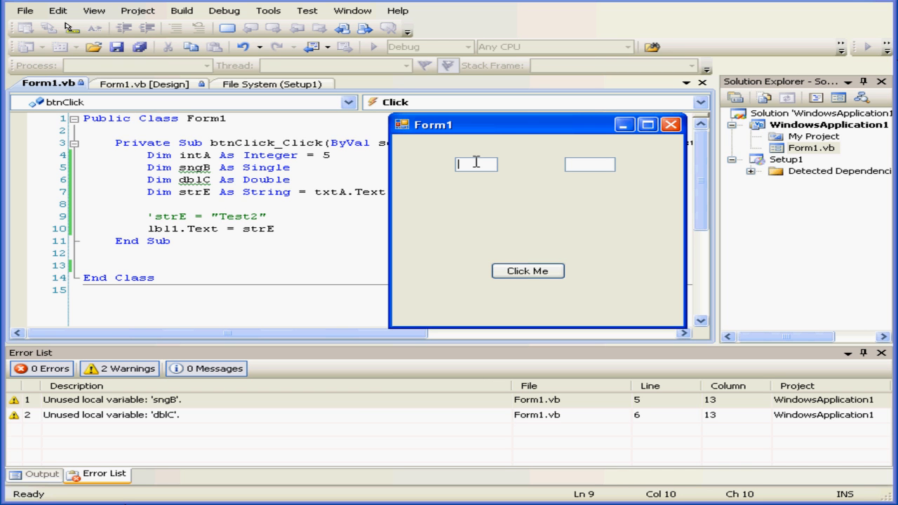
text(text)
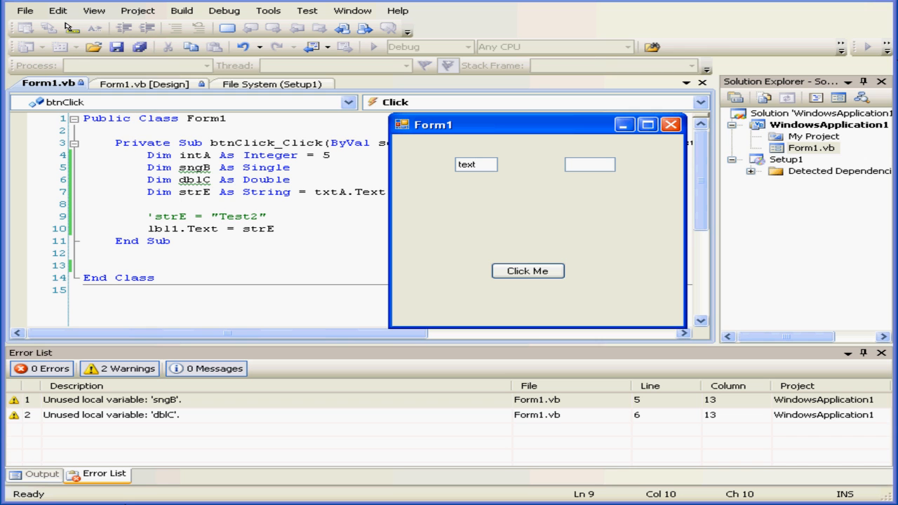
click(527, 271)
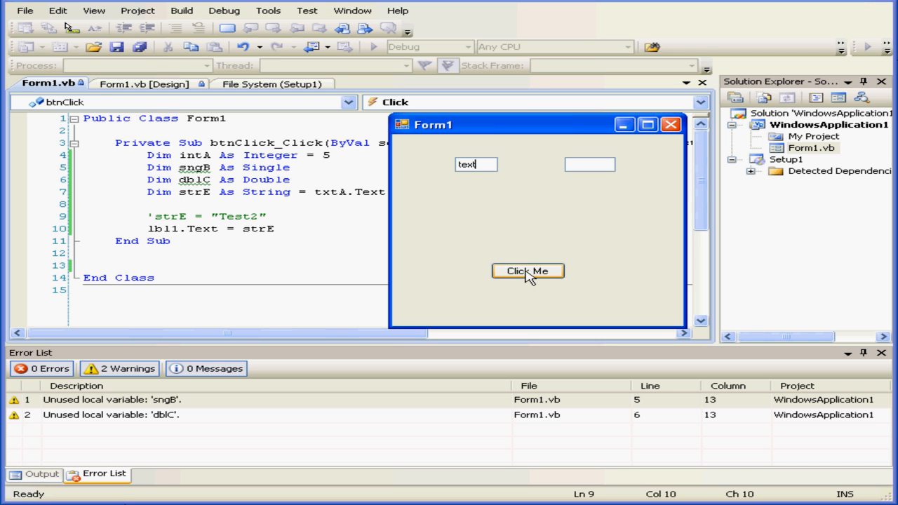
click(527, 270)
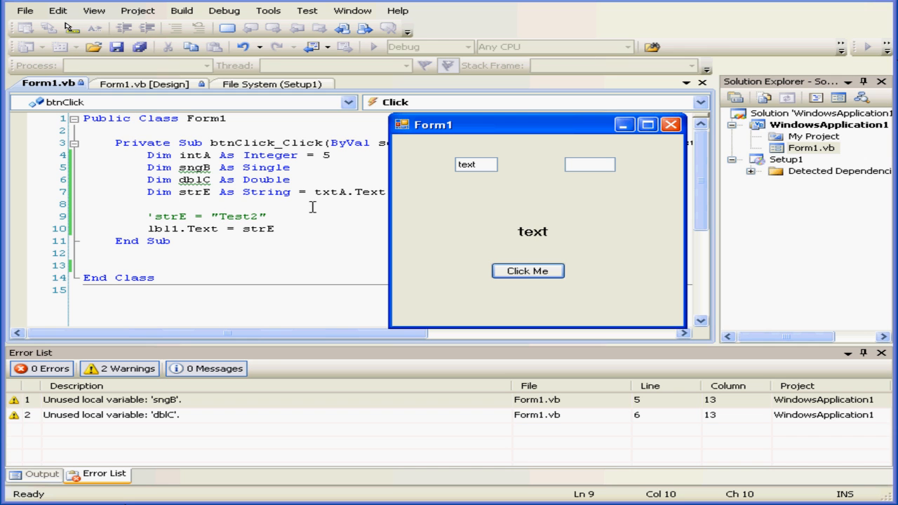
mouse_move(197, 191)
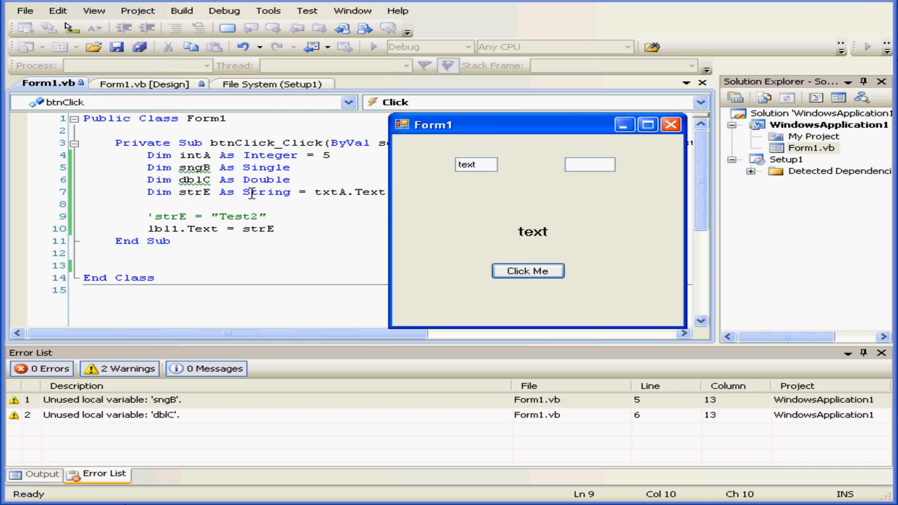
mouse_move(337, 191)
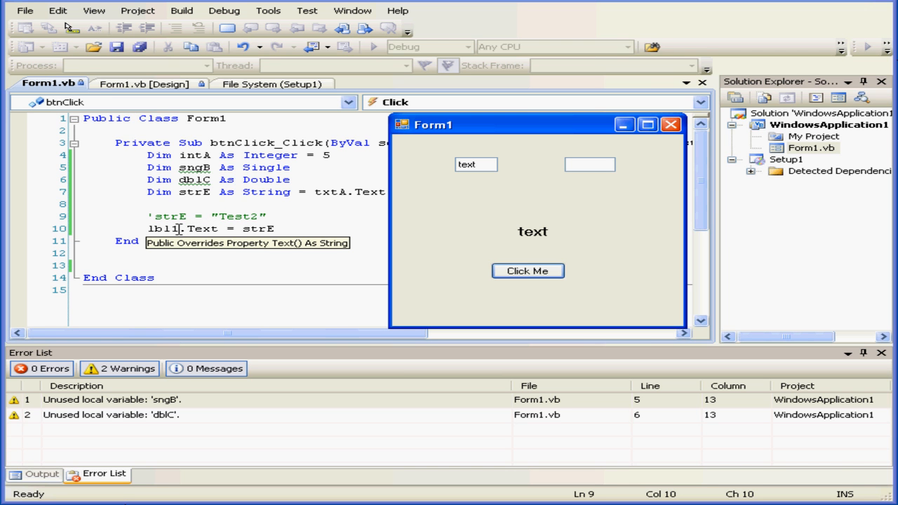
mouse_move(401, 129)
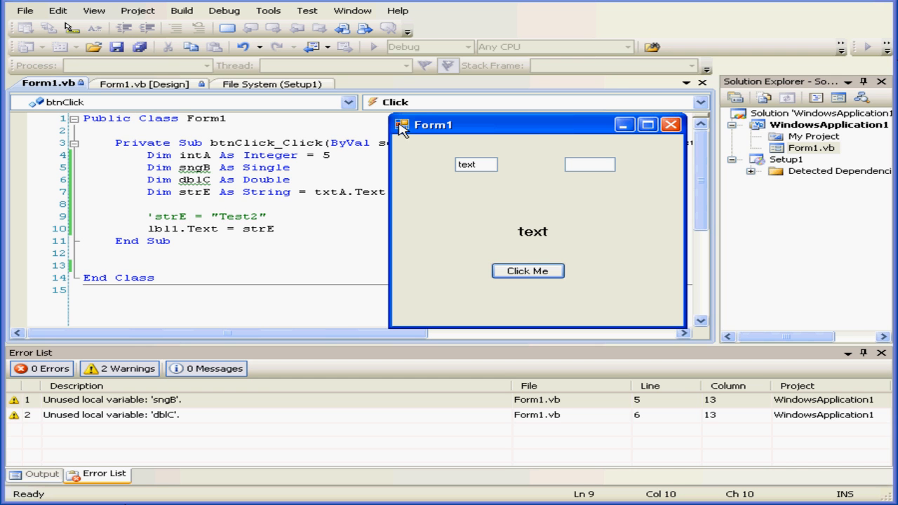
Close Form1, duplicate the lbl1.Text = strE line and make the copy assign intA instead.
click(665, 123)
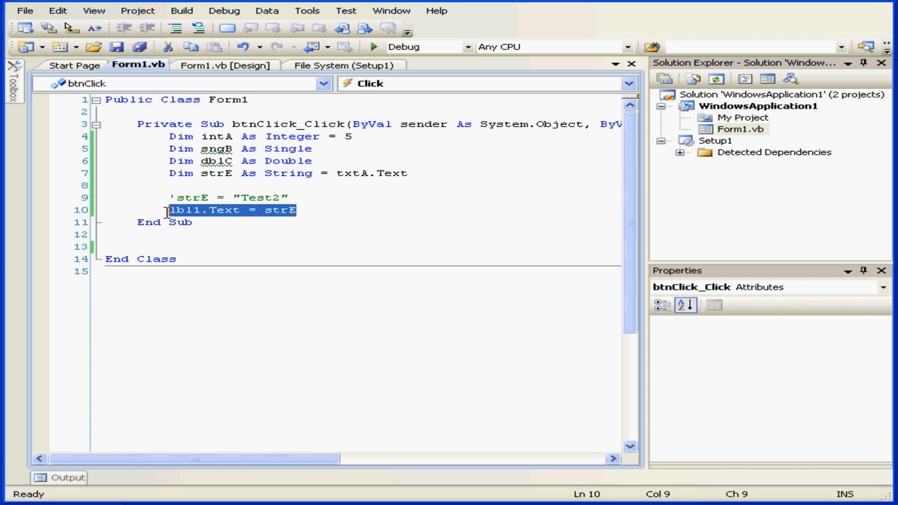
right_click(232, 211)
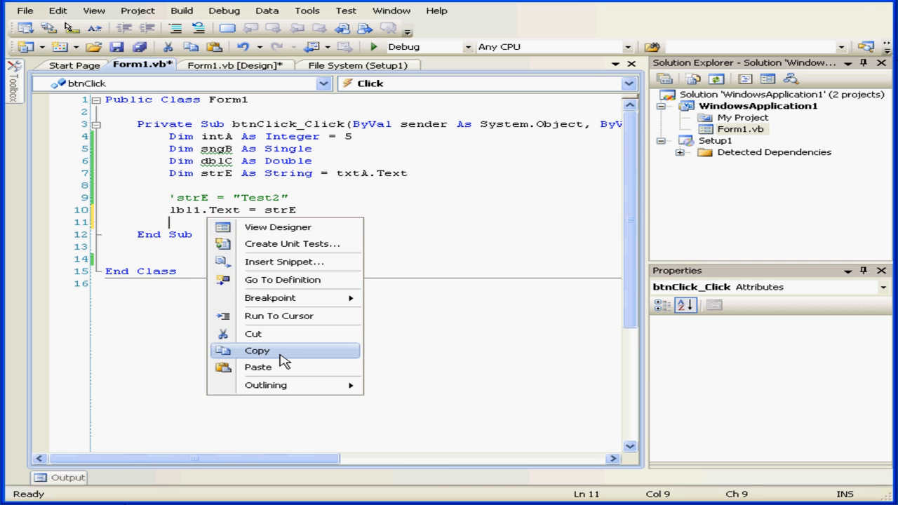
click(258, 367)
text(')
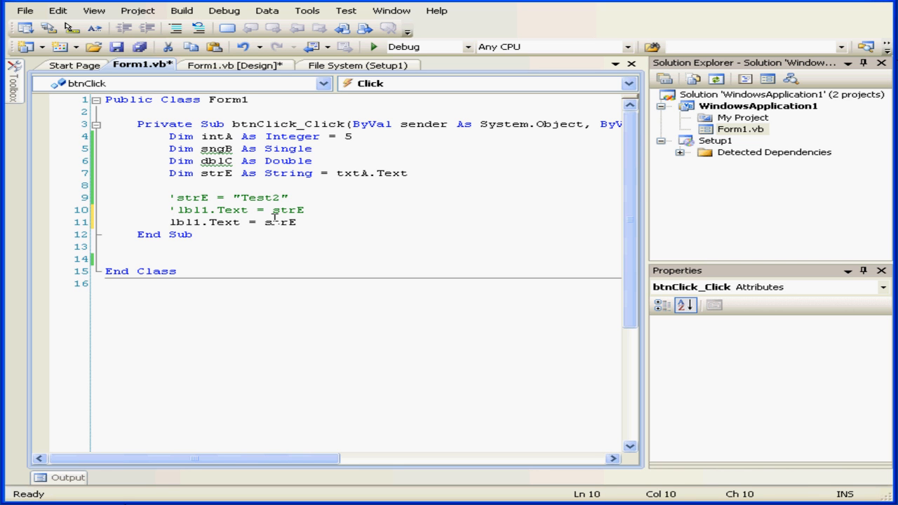
double_click(281, 222)
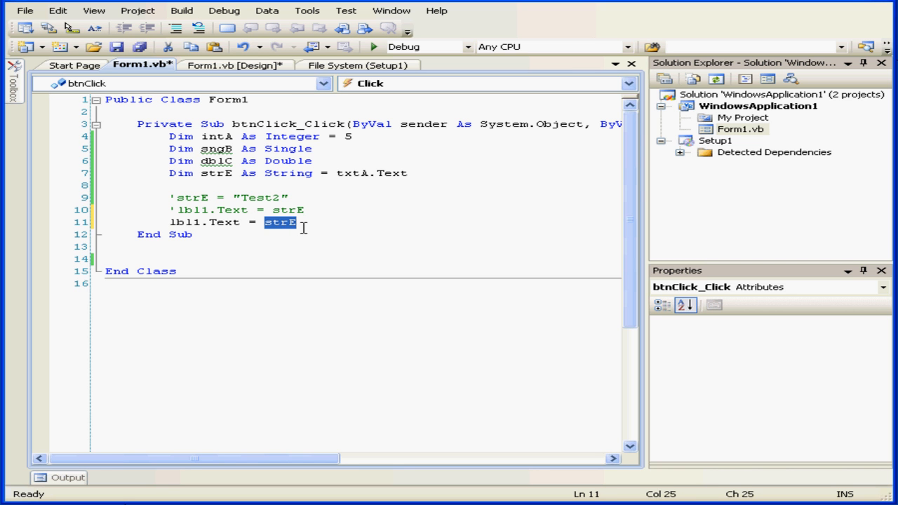
text(int)
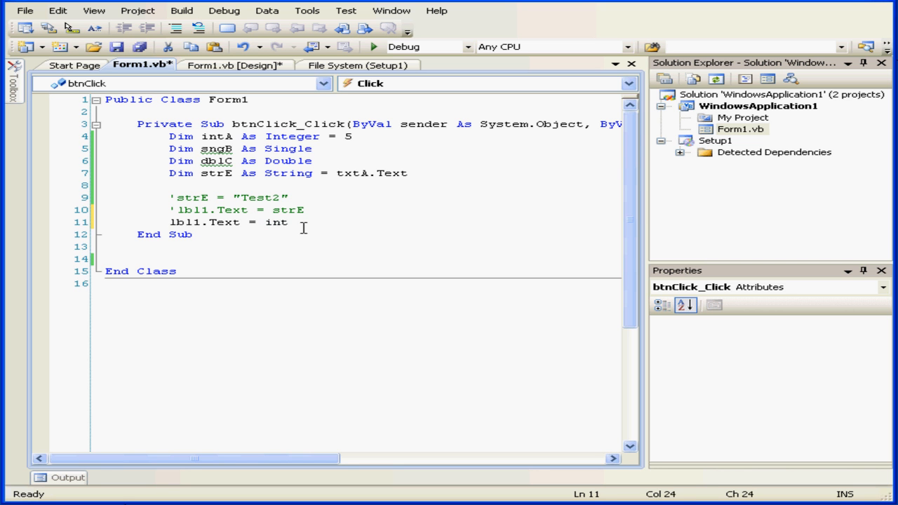
text(a)
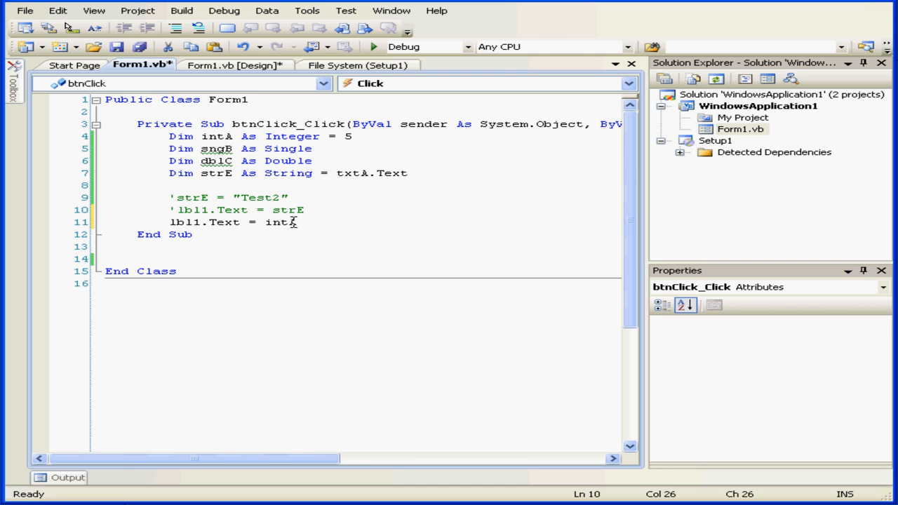
mouse_move(286, 222)
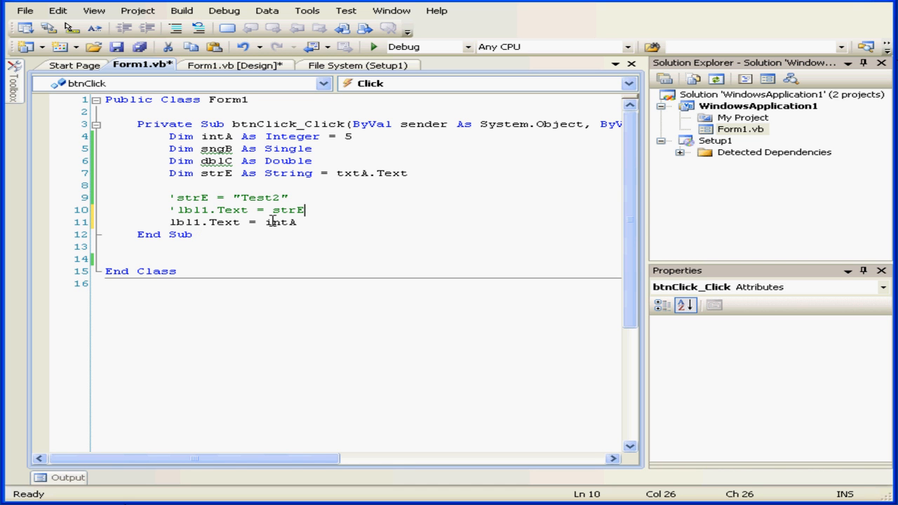
mouse_move(280, 222)
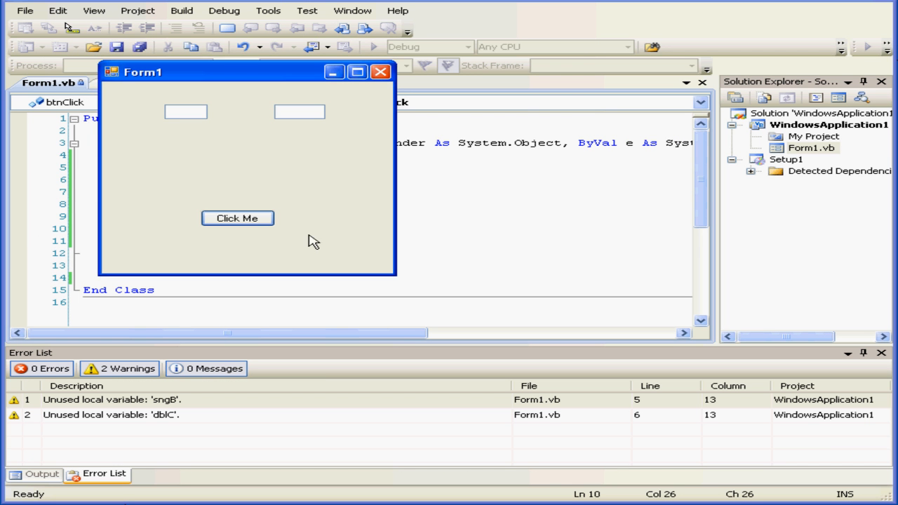
See 5 in the running form's label, close it and change intA's initial value to 5.4.
click(237, 218)
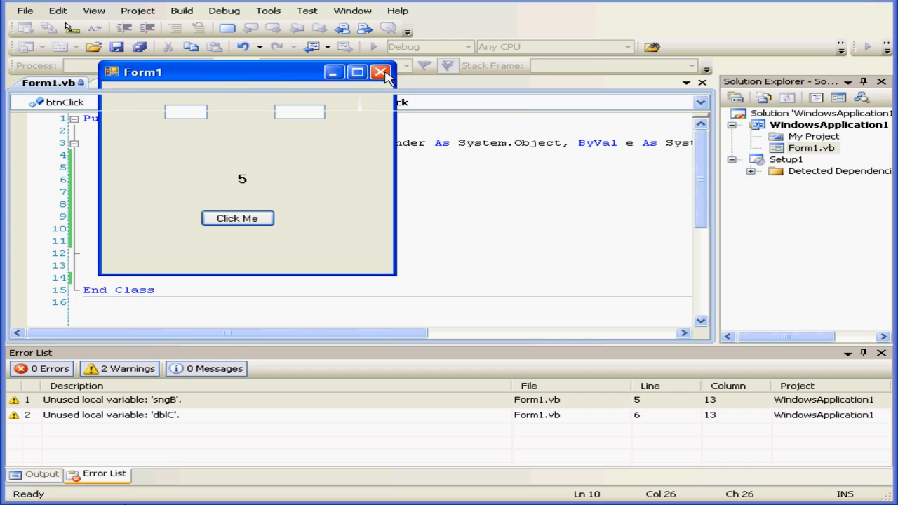
click(382, 73)
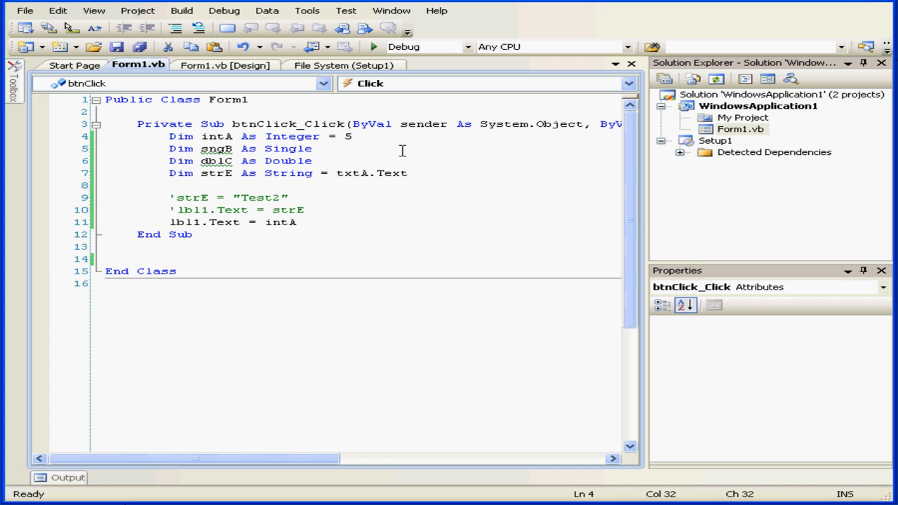
text(.)
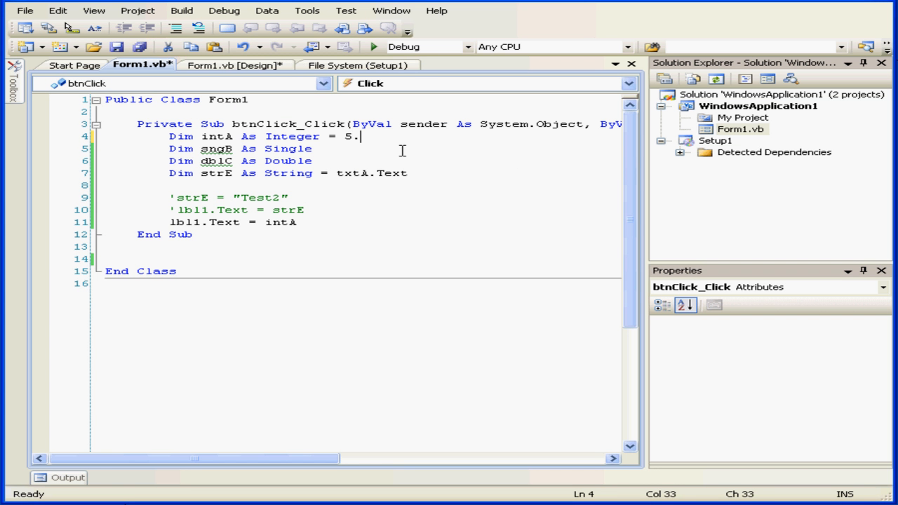
text(4)
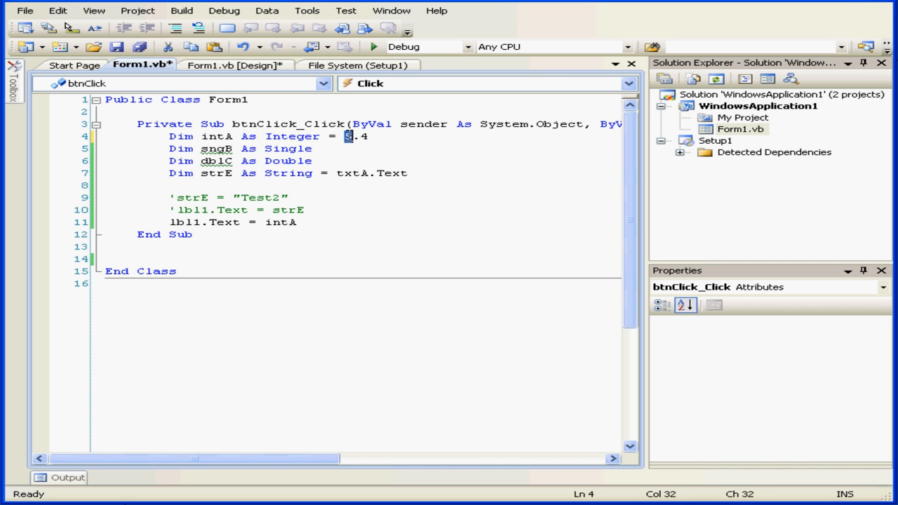
Run the program with intA at 5.4 then 5.6 and click Click Me to see the rounded value 6.
double_click(345, 136)
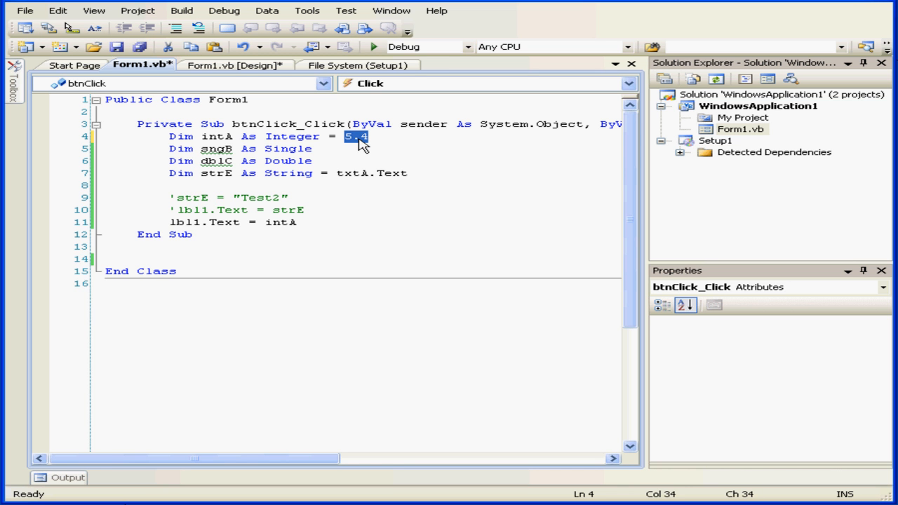
click(373, 46)
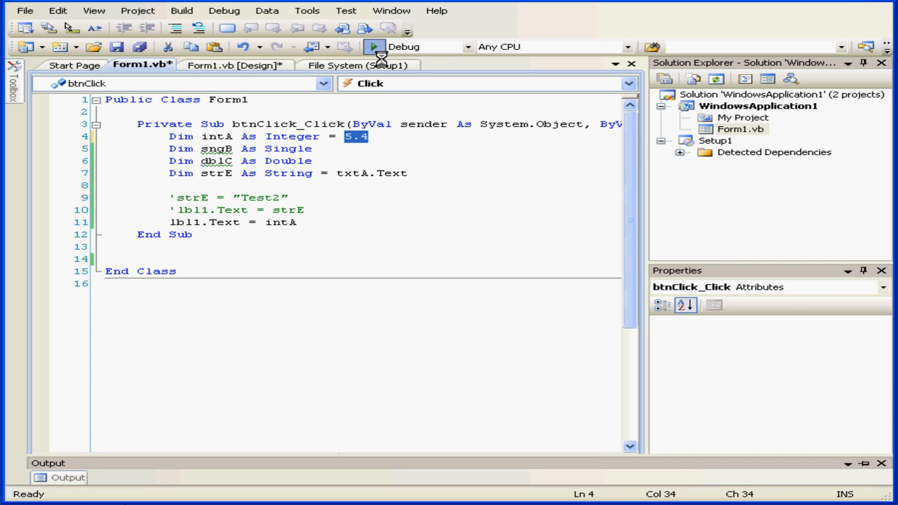
click(371, 48)
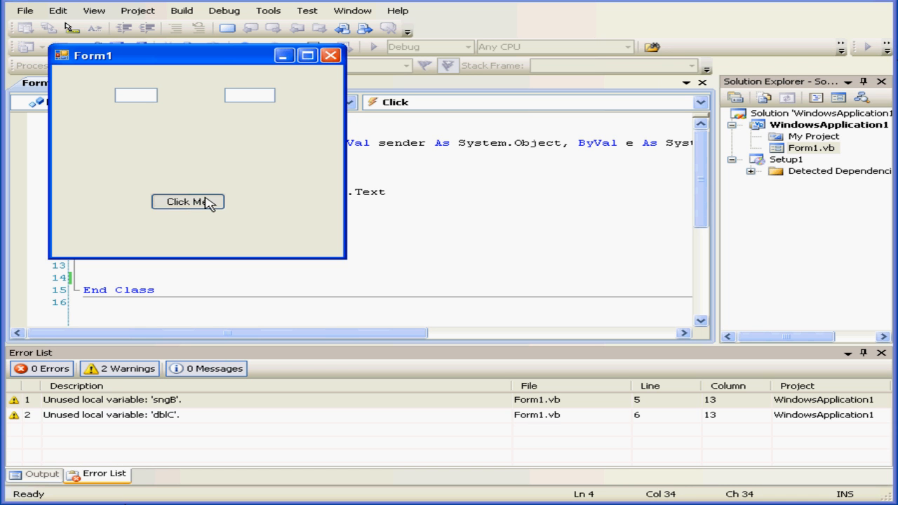
click(188, 201)
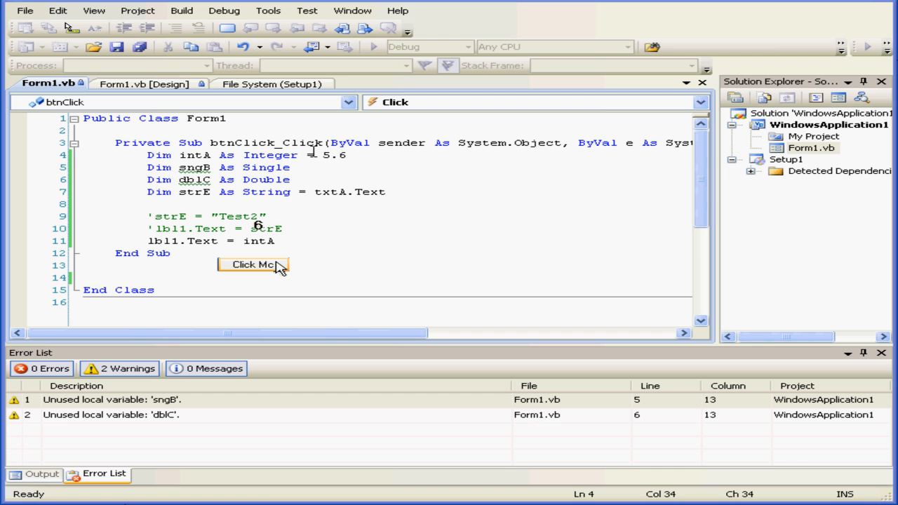
click(370, 45)
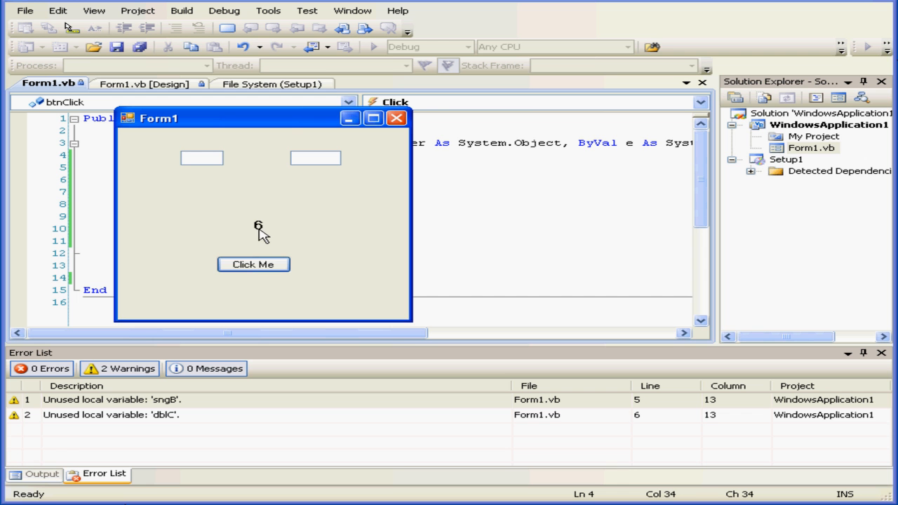
mouse_move(269, 227)
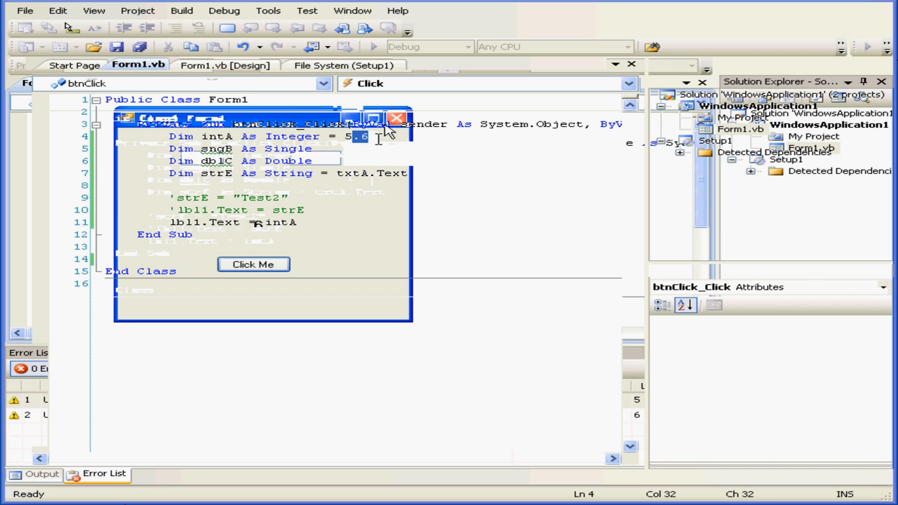
mouse_move(376, 133)
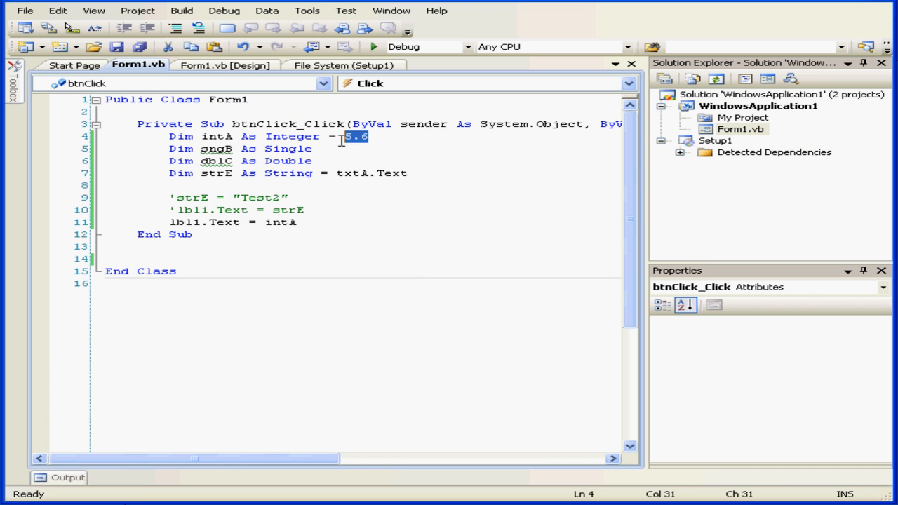
Initialise intA from txtB.Text instead of a fixed number.
text(txt)
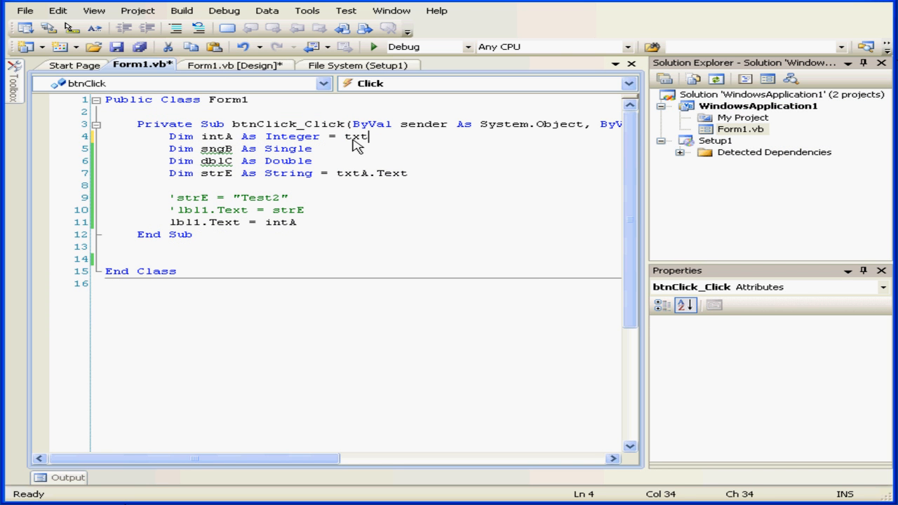
text(B.)
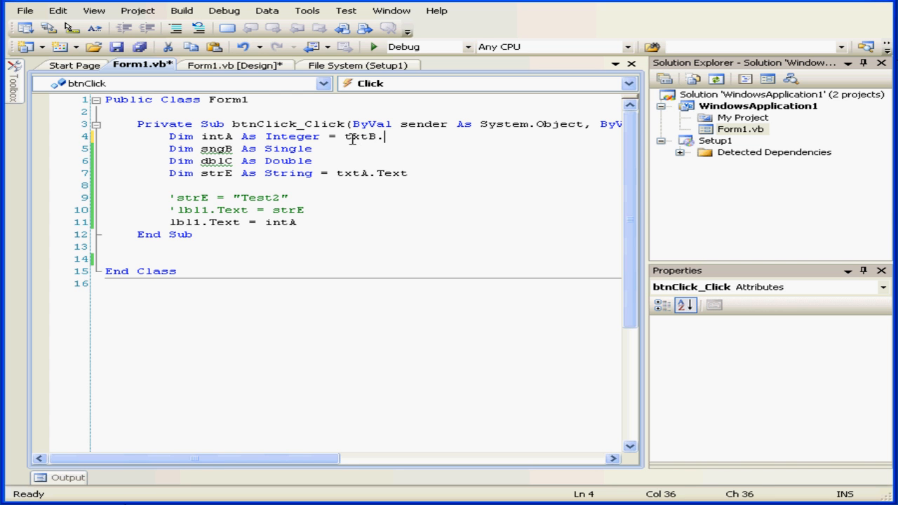
text(te)
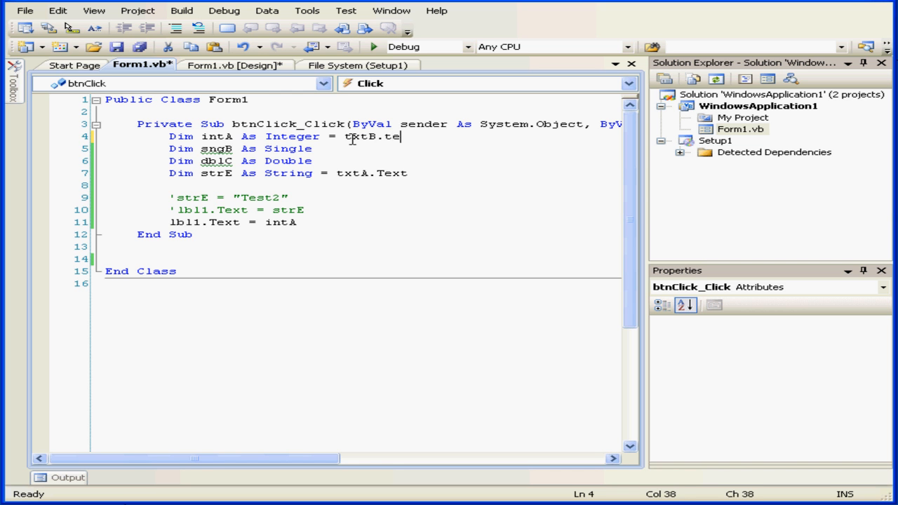
text(xt)
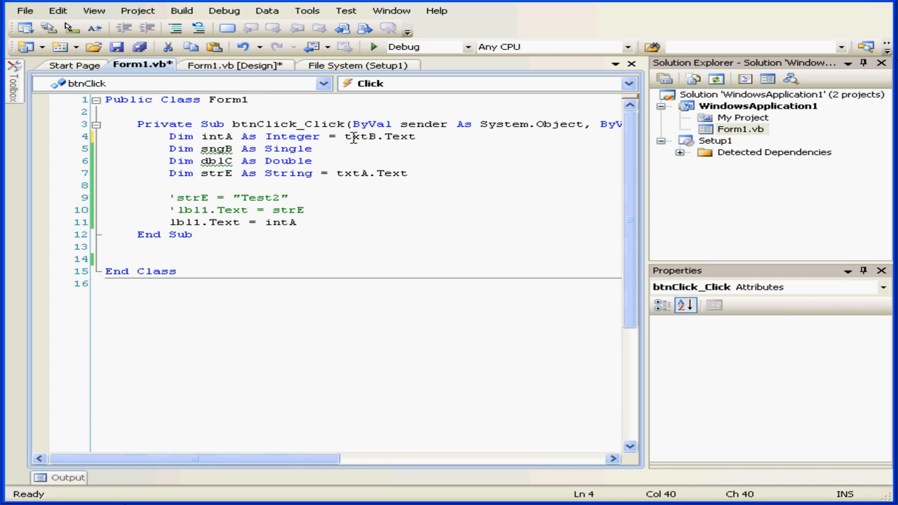
mouse_move(348, 136)
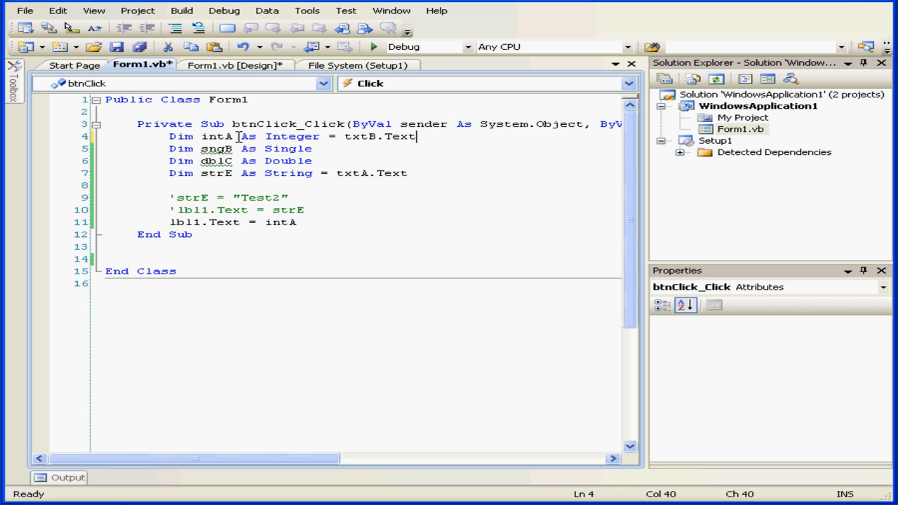
double_click(216, 136)
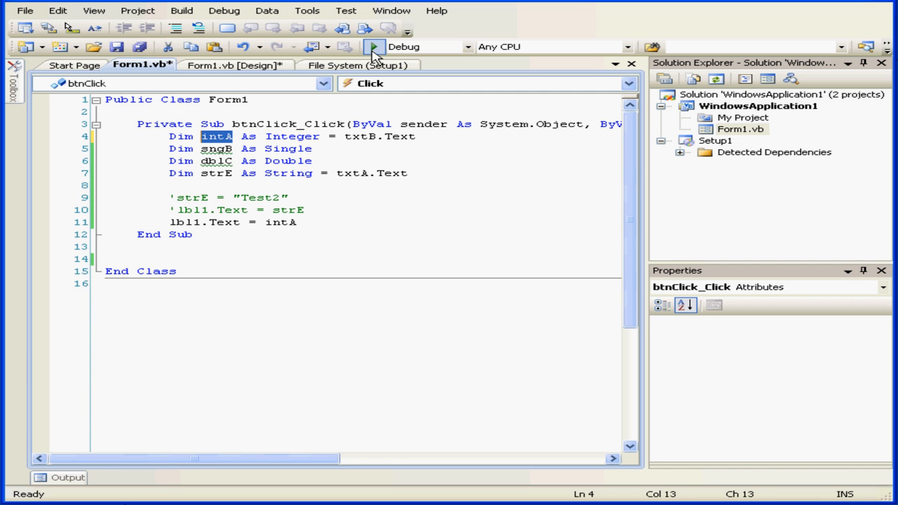
Run the form: entering 6 displays 6, entering "ten" breaks at the intA declaration.
click(370, 46)
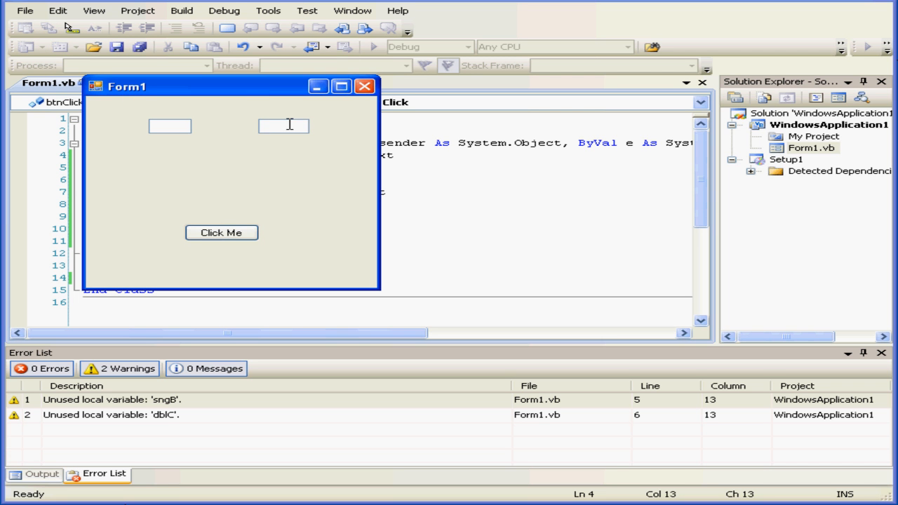
click(222, 233)
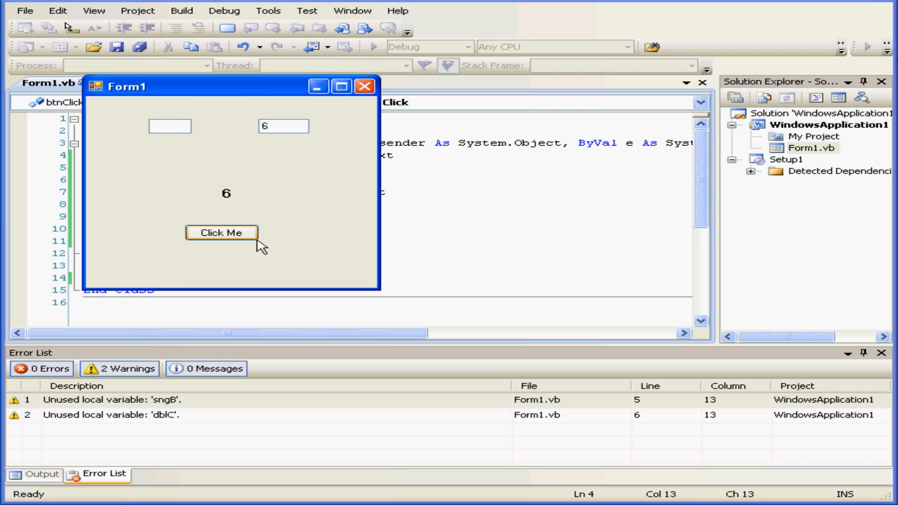
click(284, 126)
text(t)
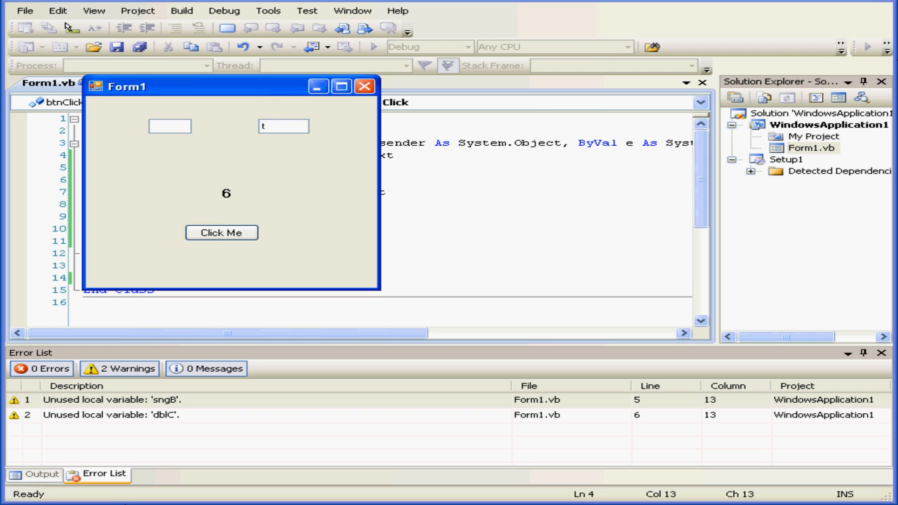
text(en)
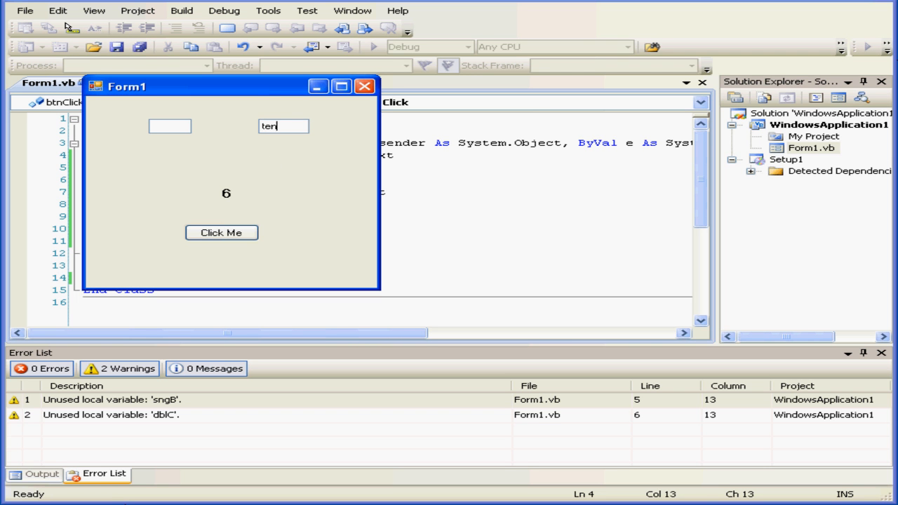
click(222, 233)
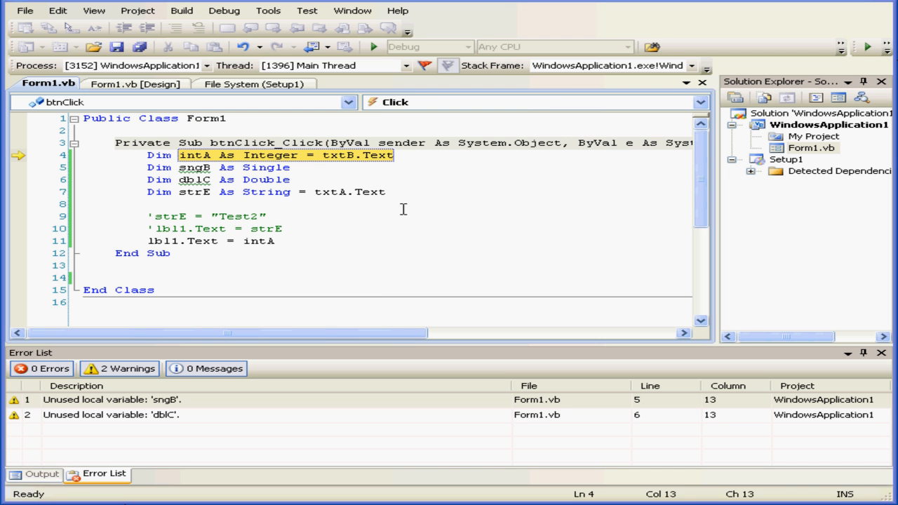
mouse_move(366, 210)
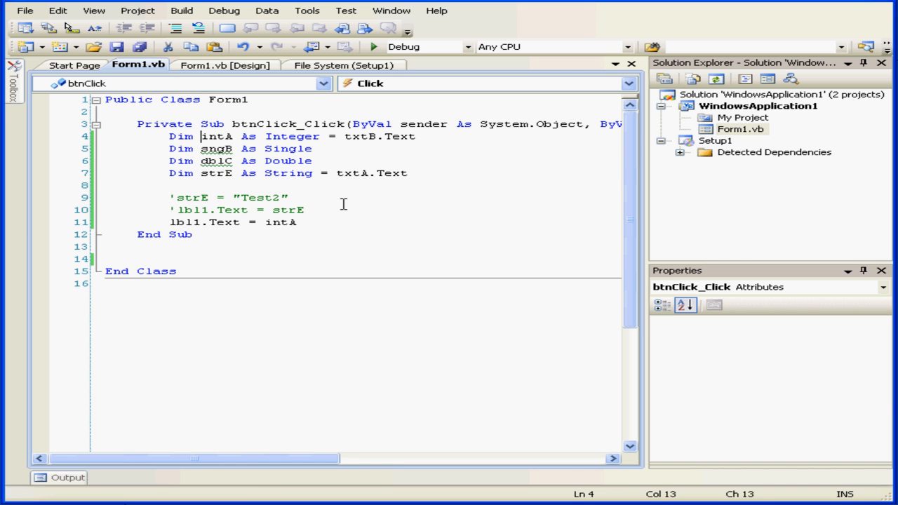
mouse_move(409, 233)
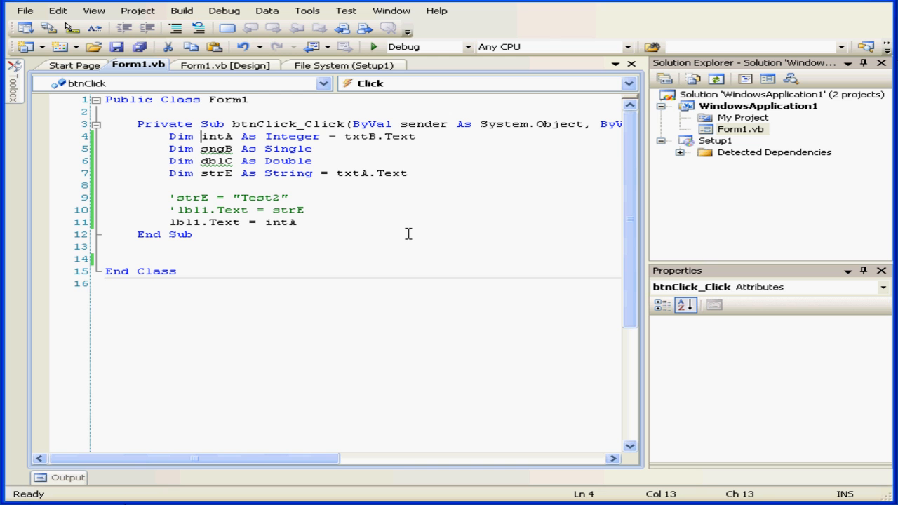
mouse_move(359, 137)
text(')
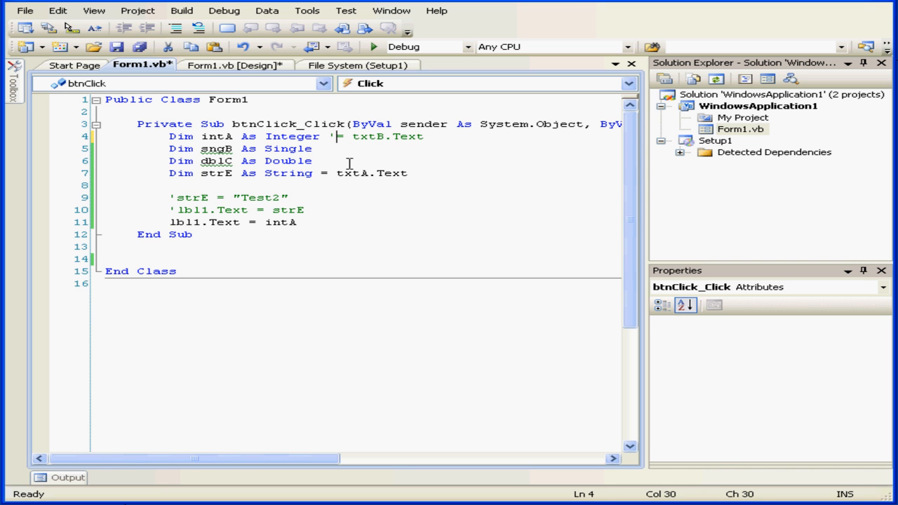
Replace the two commented lines with intA = Integer.Parse(strE).
drag(170, 196, 302, 210)
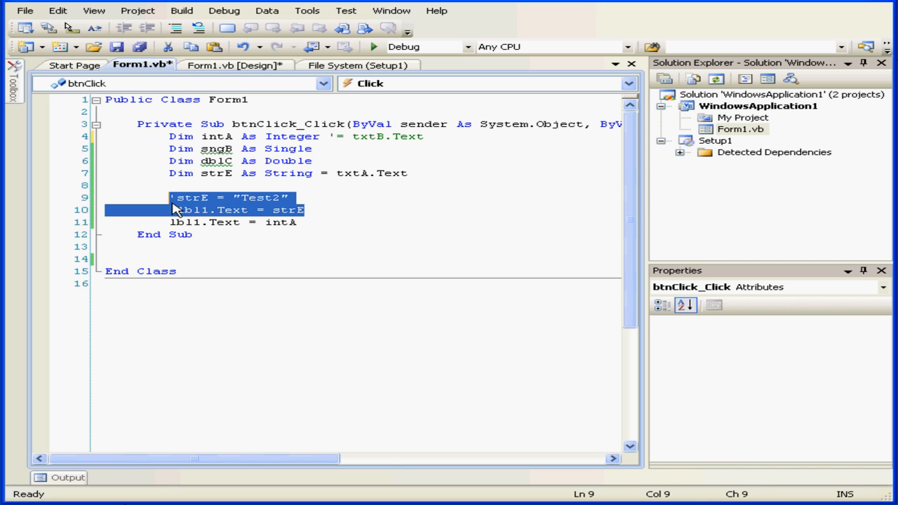
text(tm)
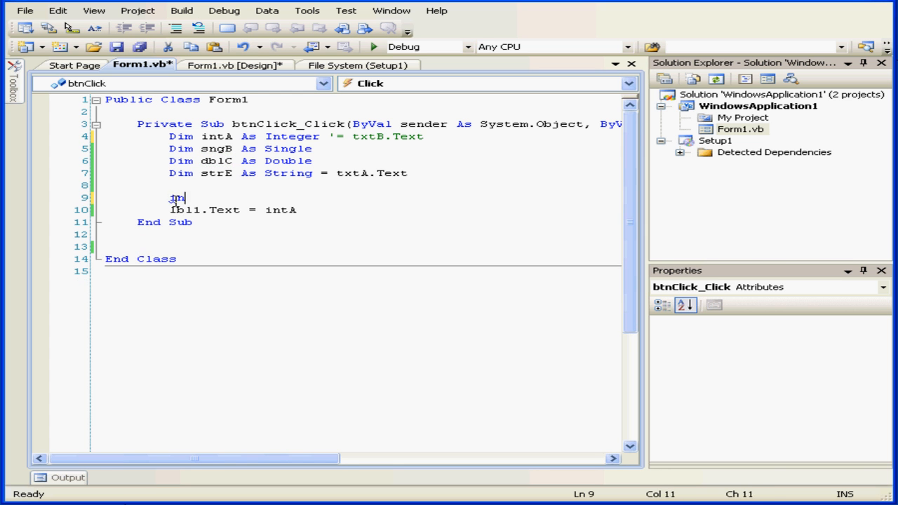
text(tA)
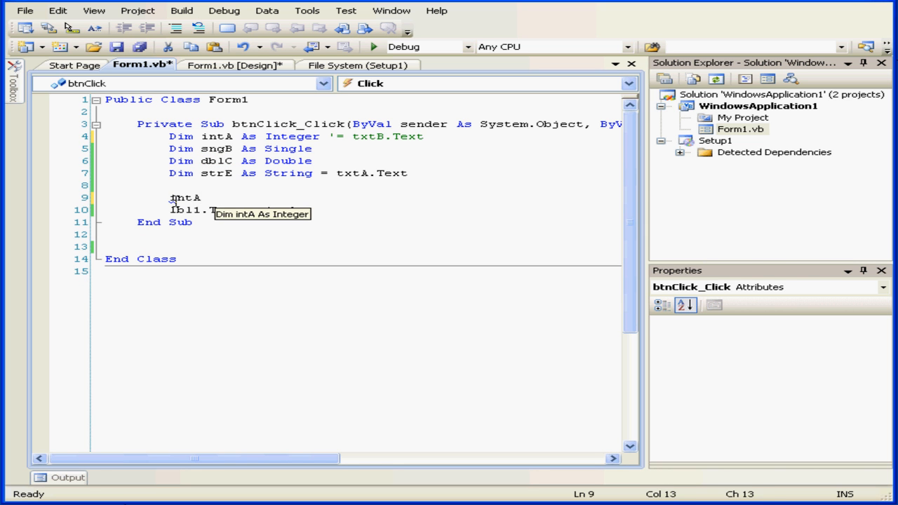
text(=)
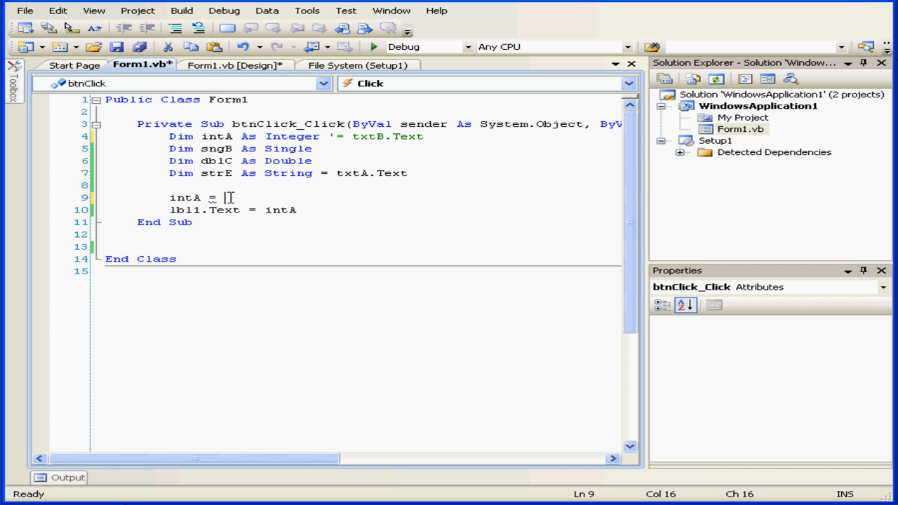
text(Integer)
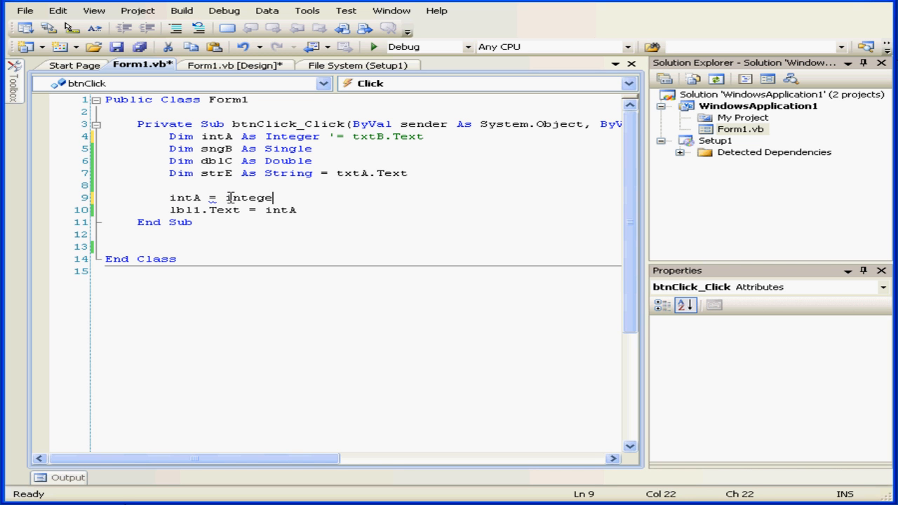
text(t)
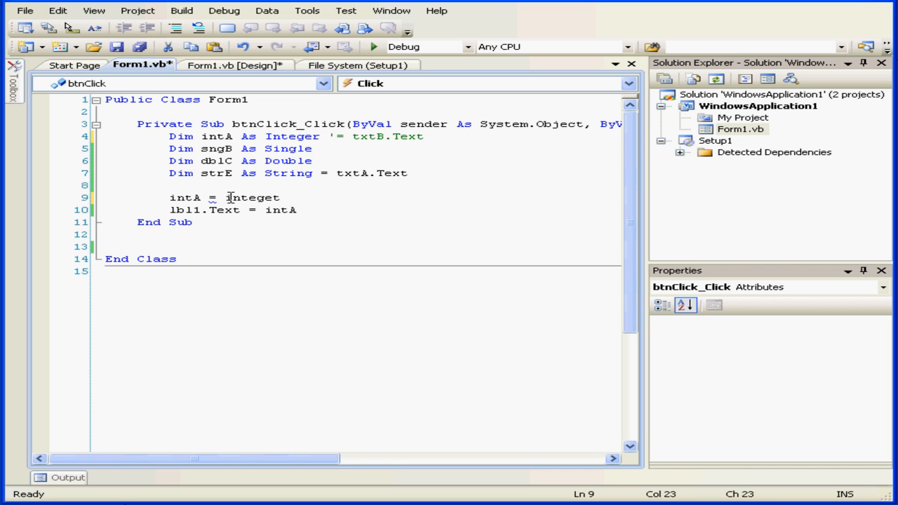
text(Integer.p)
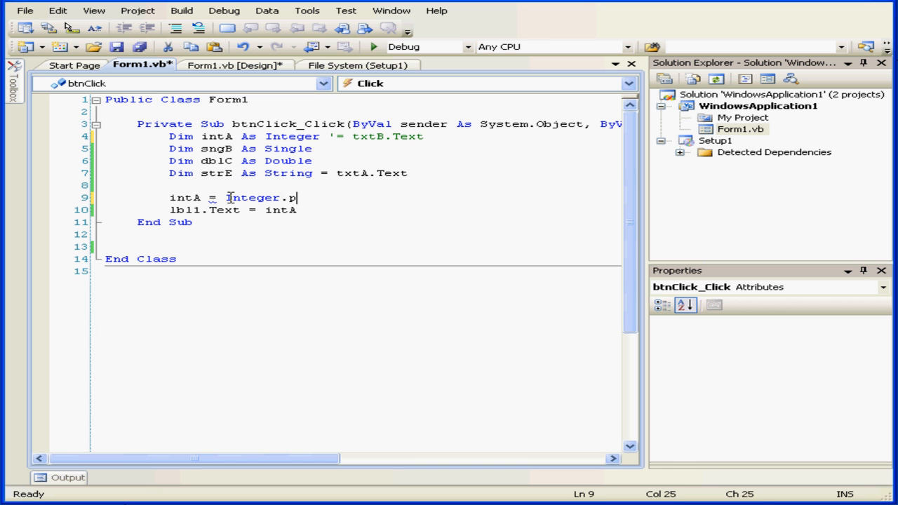
text(arse)
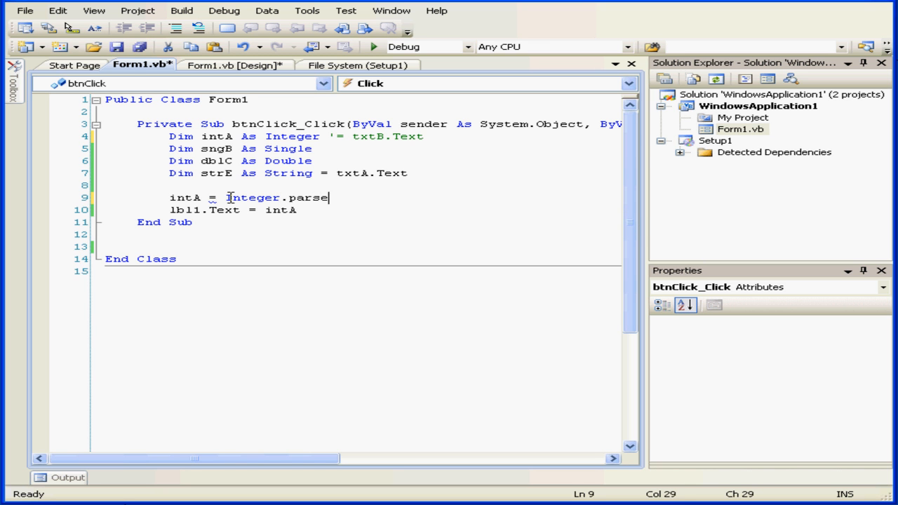
text((strE)
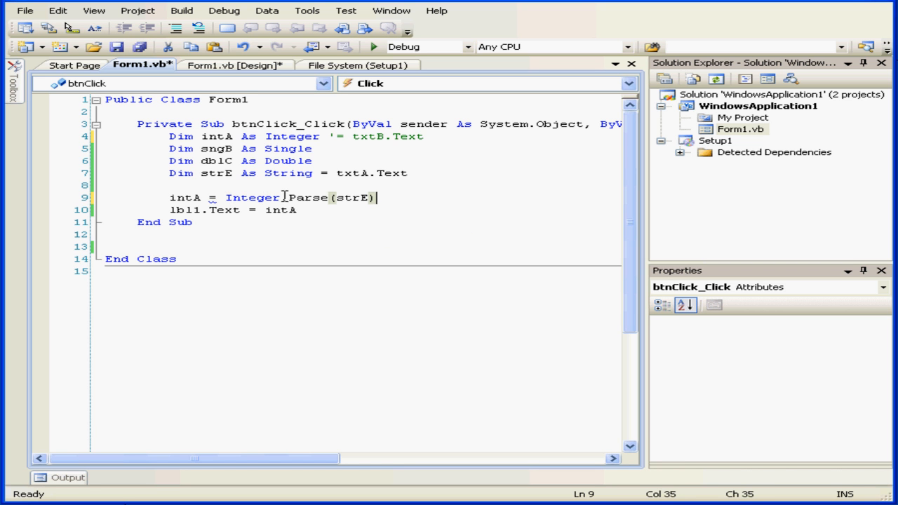
Highlight the Parse method and its strE argument to explain the conversion.
double_click(310, 196)
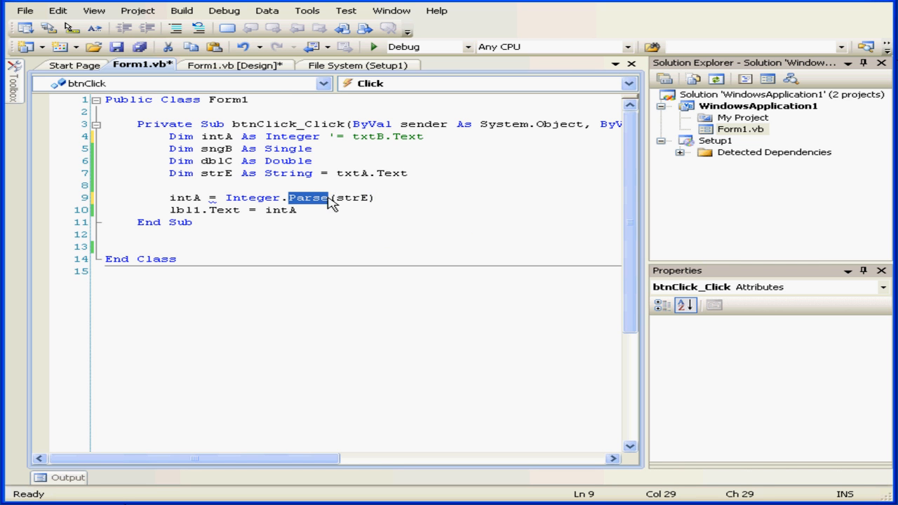
mouse_move(317, 204)
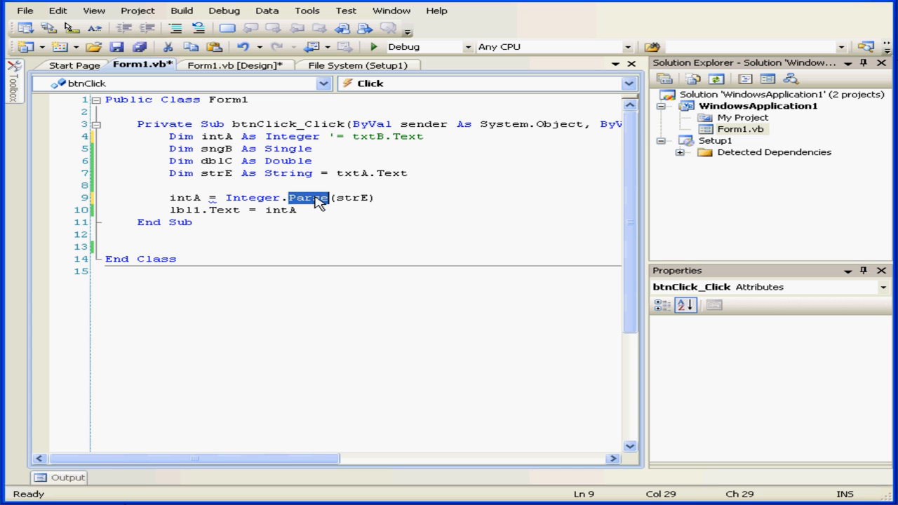
double_click(350, 196)
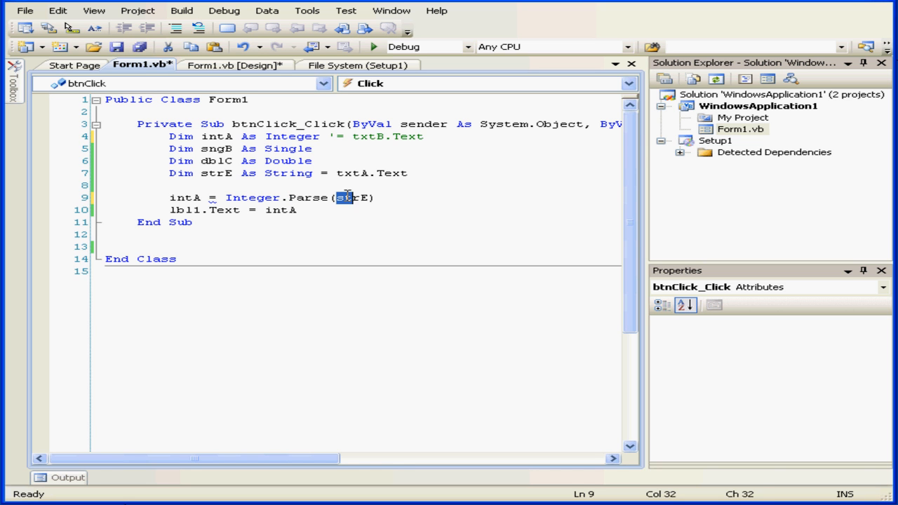
double_click(253, 196)
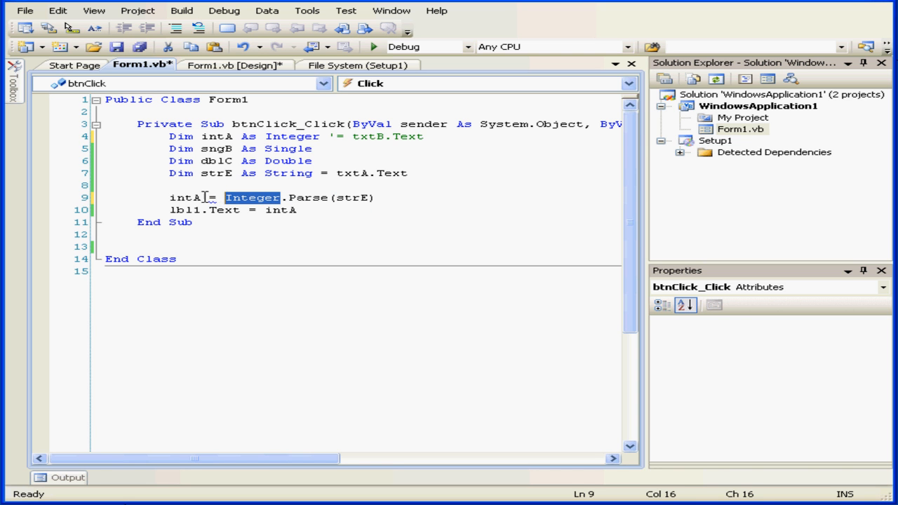
double_click(185, 197)
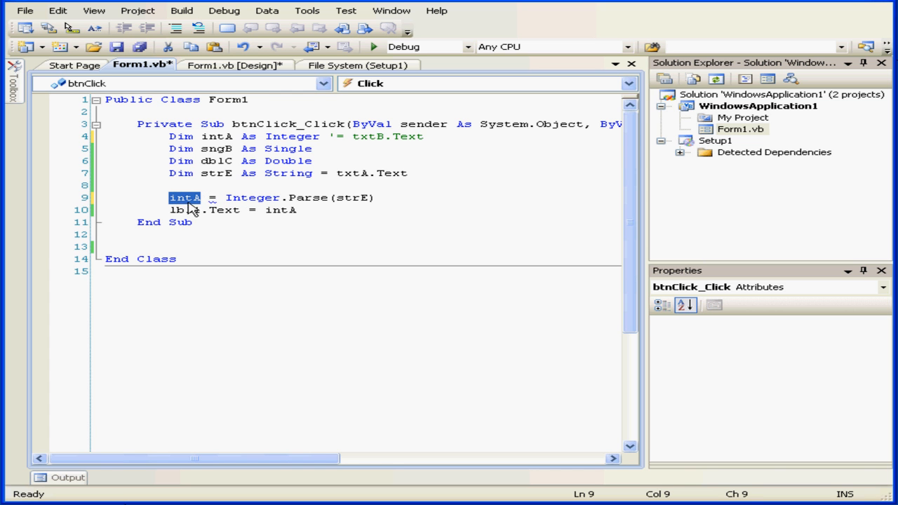
mouse_move(203, 204)
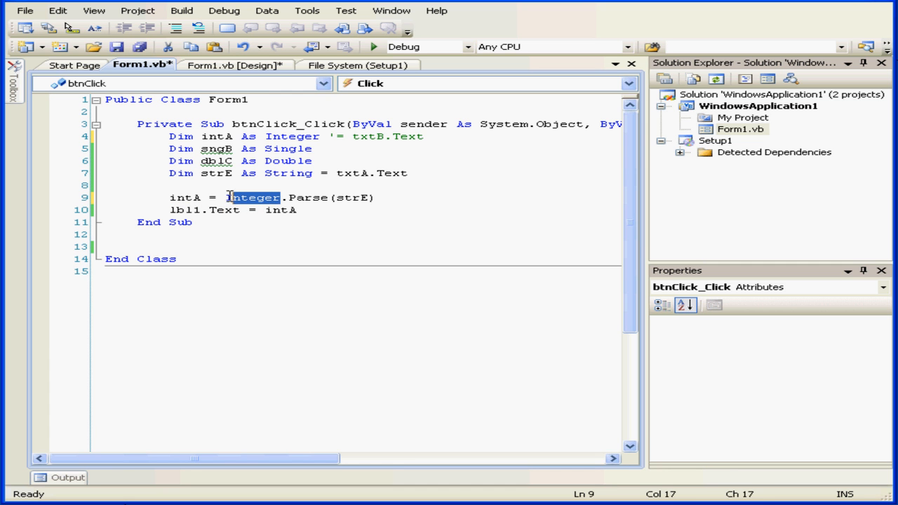
double_click(255, 197)
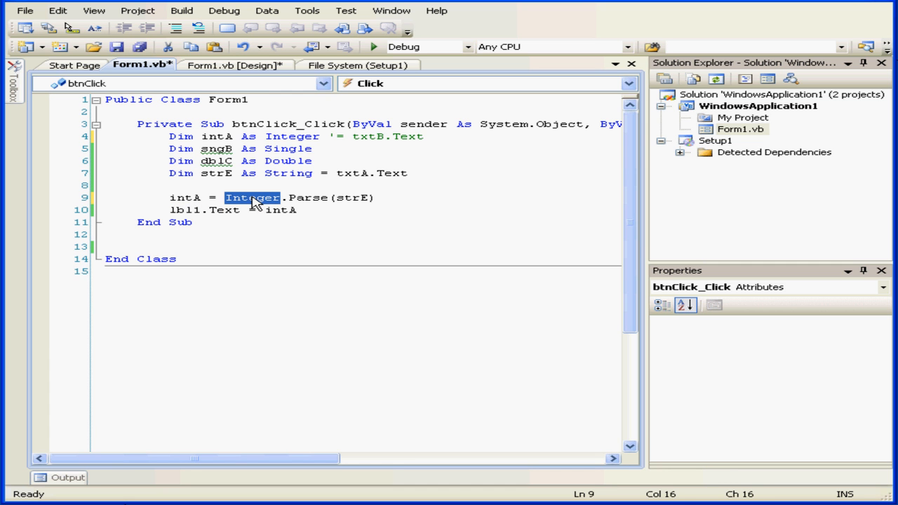
mouse_move(193, 197)
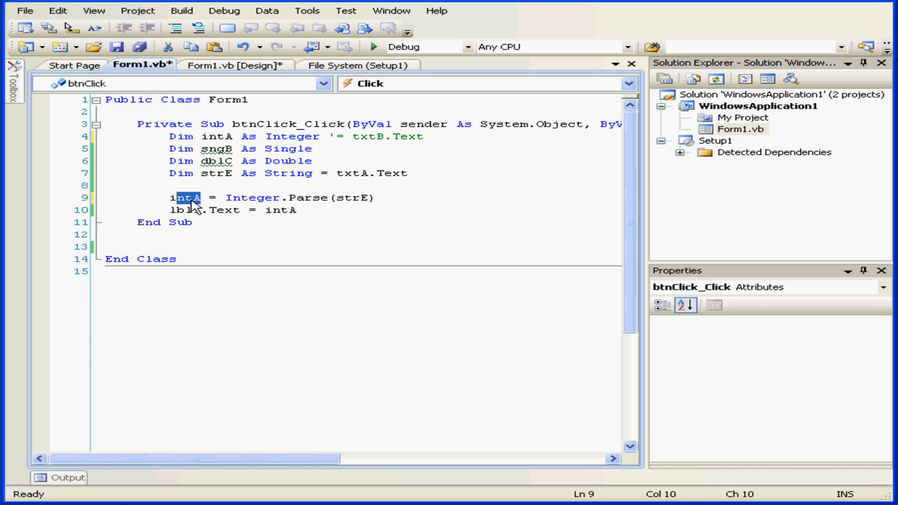
mouse_move(199, 205)
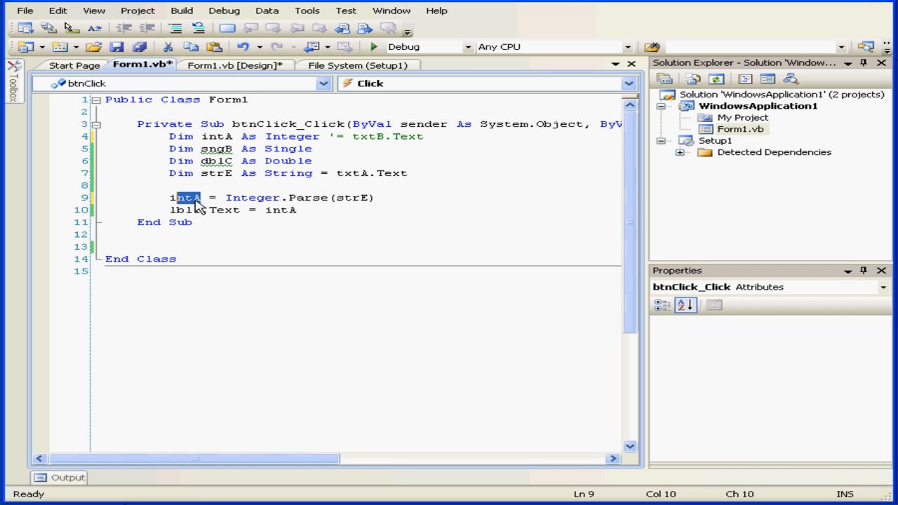
mouse_move(199, 206)
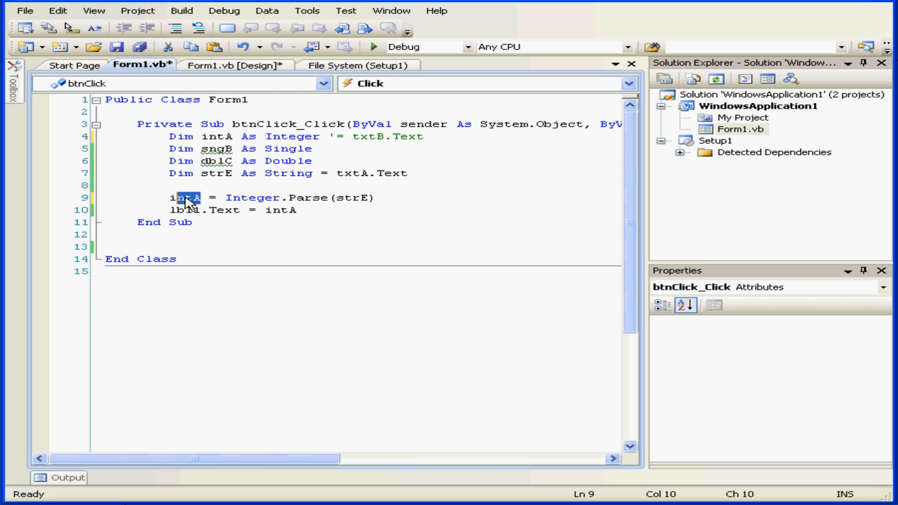
Change line 10 so lbl1.Text is assigned intA.ToString().
click(334, 227)
text(.t)
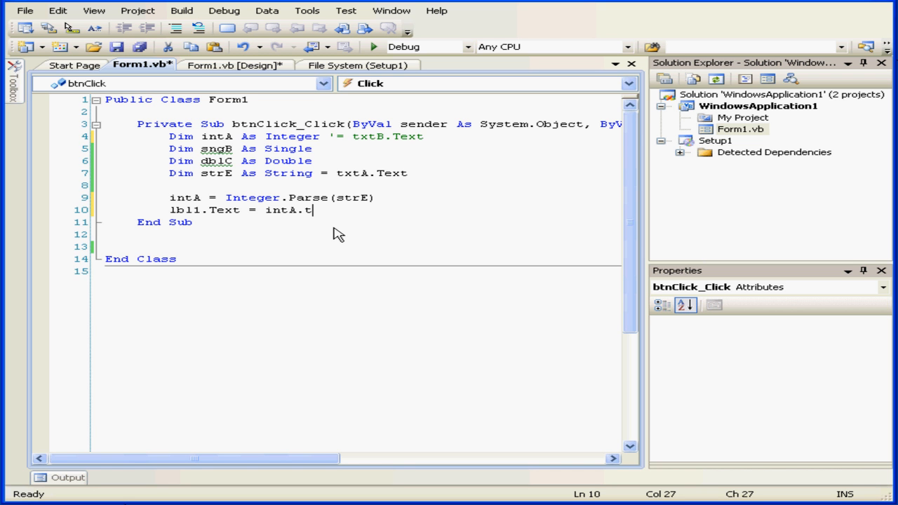
text(oString)
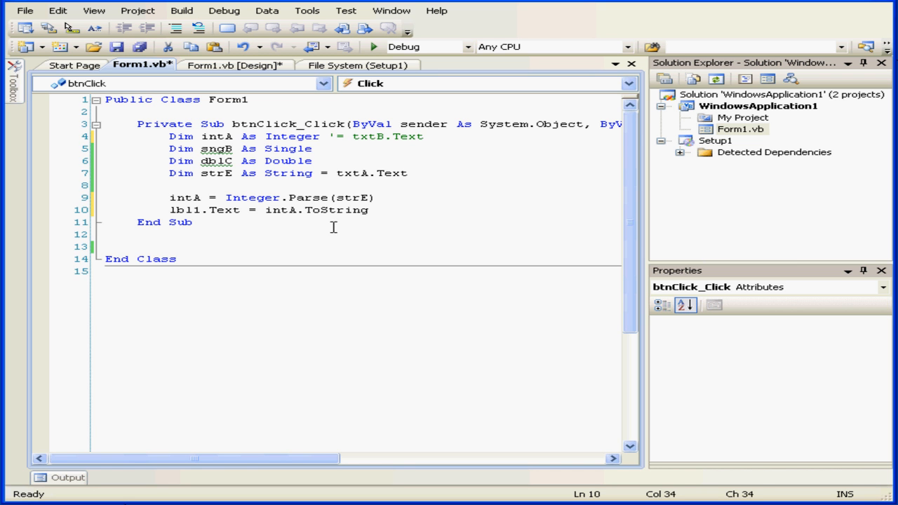
text(())
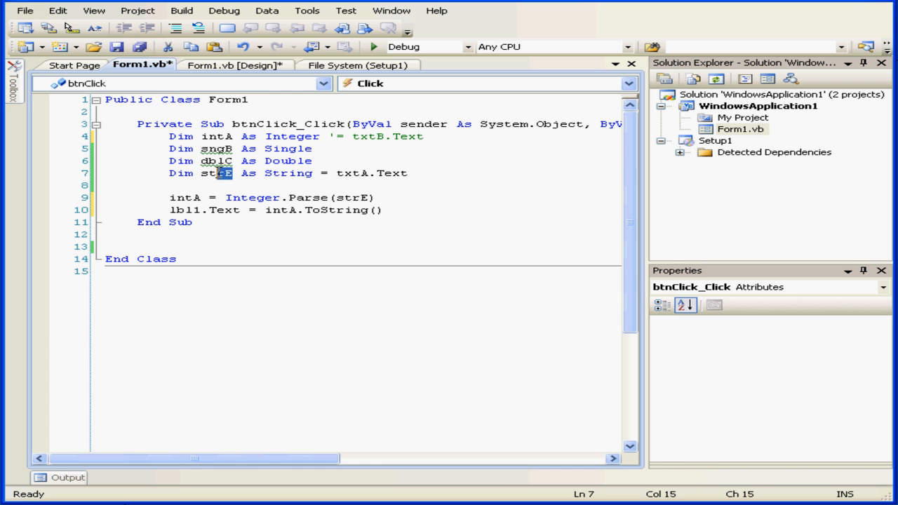
double_click(216, 174)
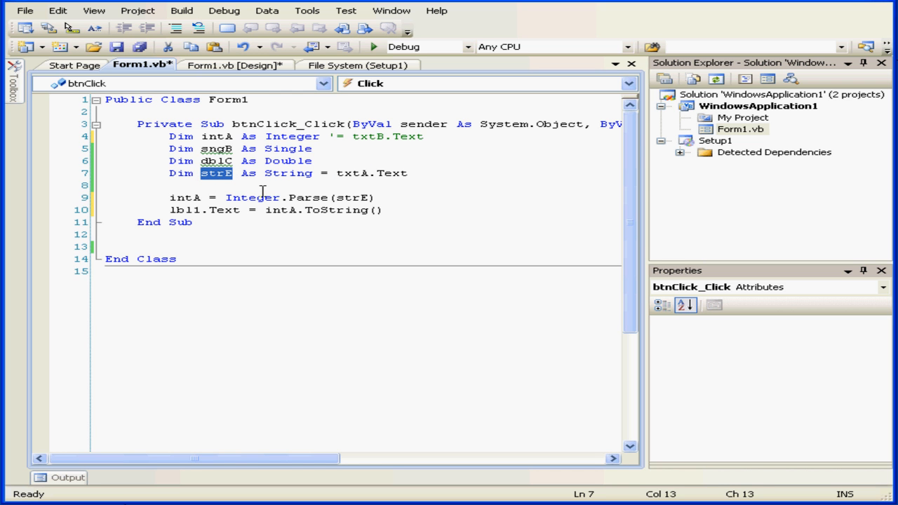
mouse_move(284, 197)
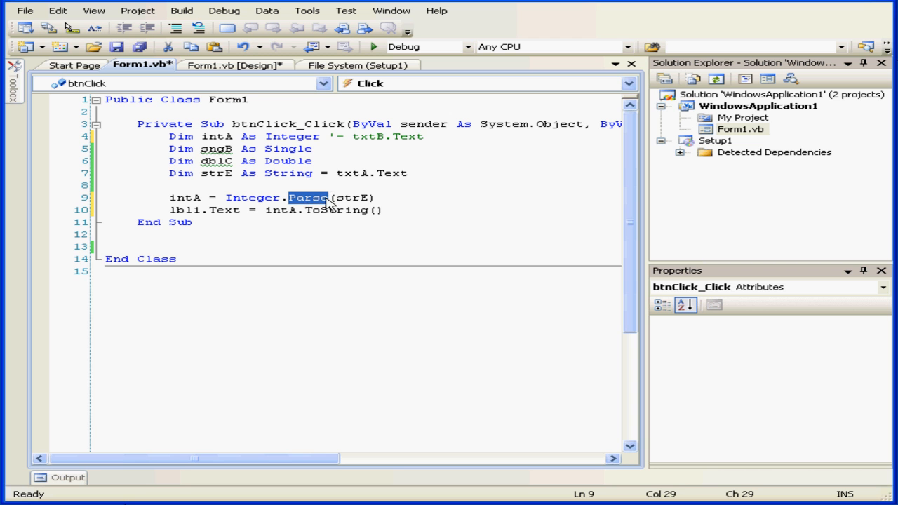
mouse_move(315, 205)
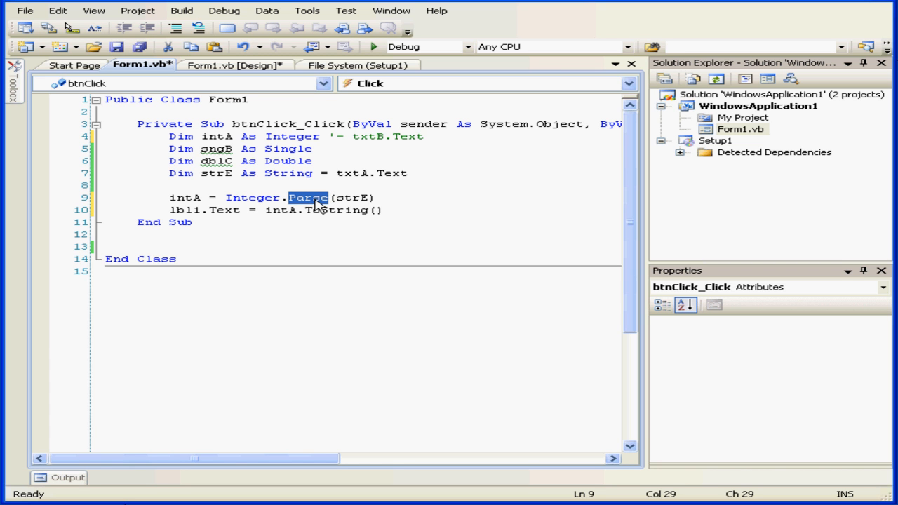
mouse_move(314, 211)
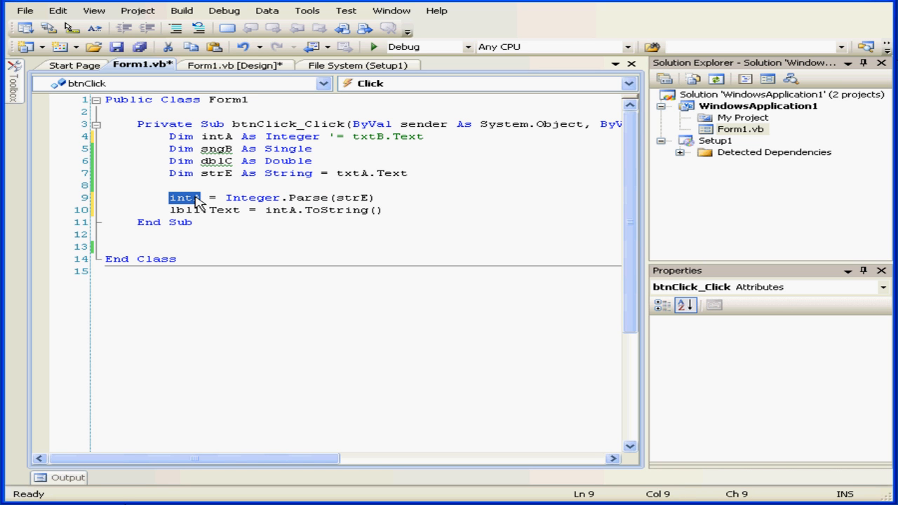
mouse_move(281, 210)
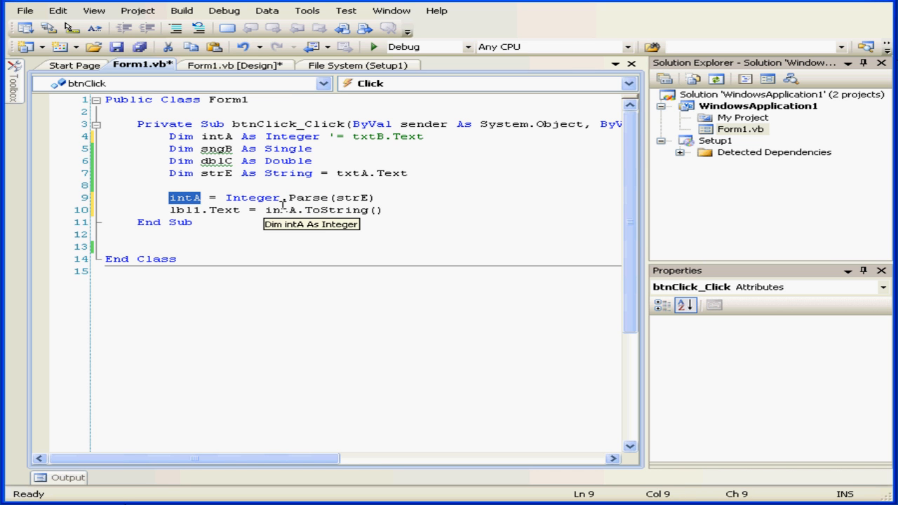
double_click(315, 210)
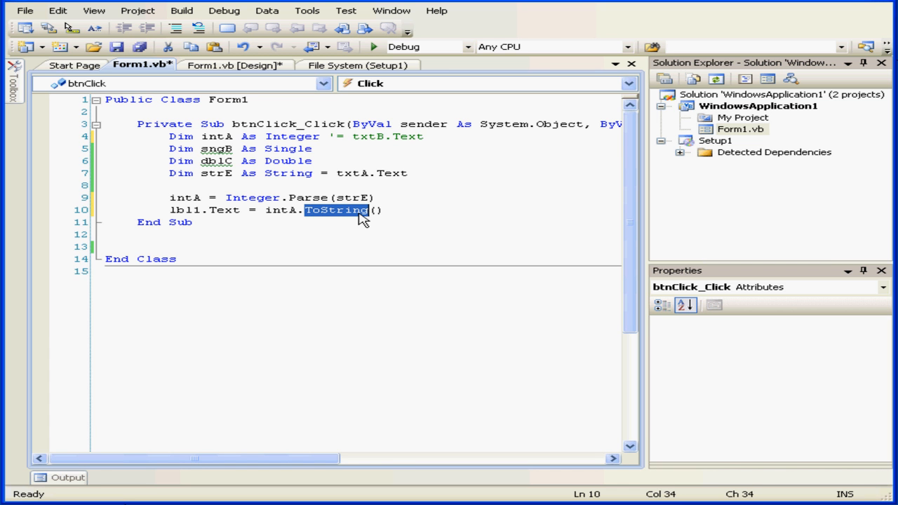
mouse_move(309, 213)
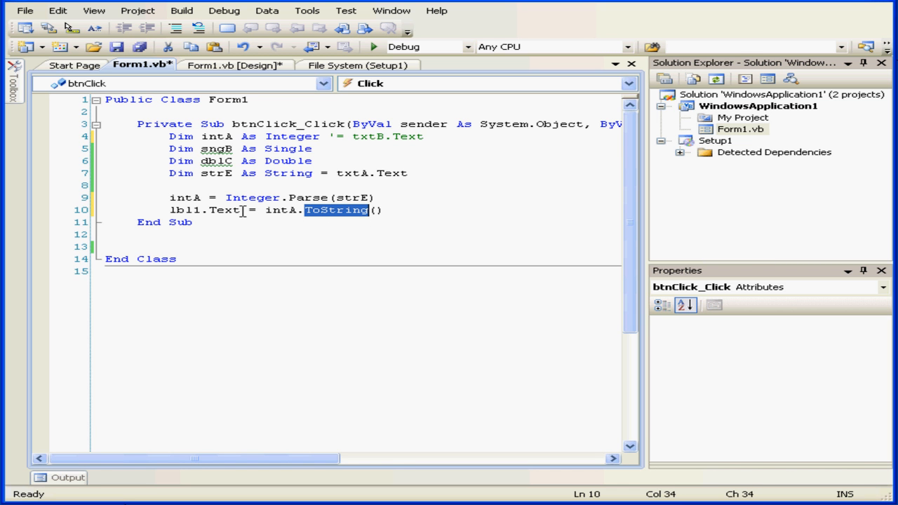
double_click(223, 210)
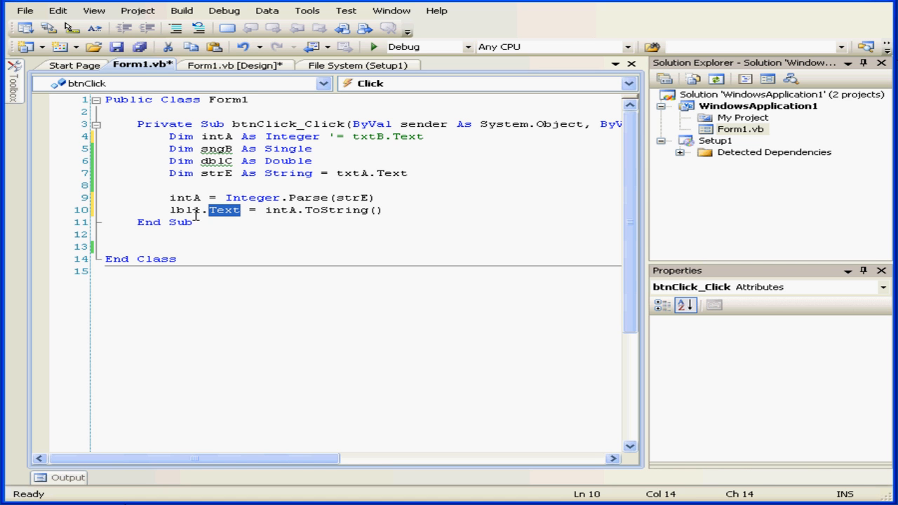
mouse_move(189, 210)
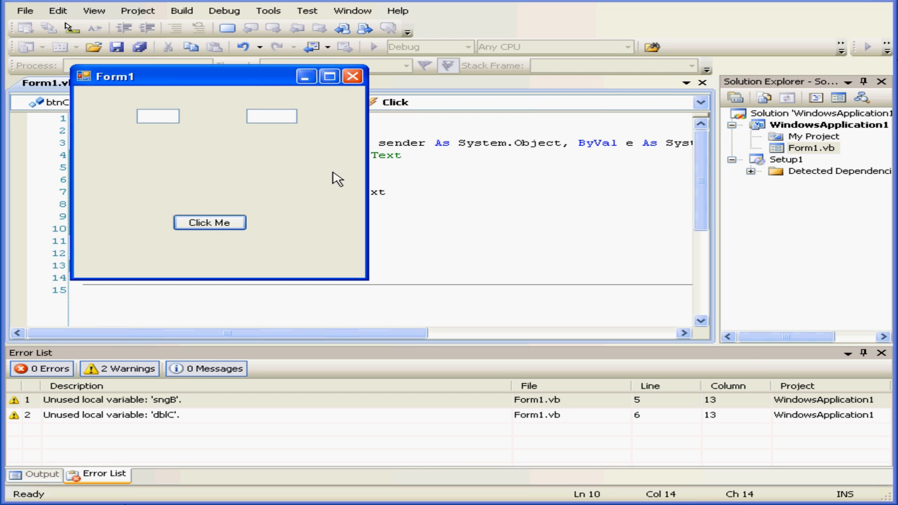
Enter 6 in the first box, show 6 in the label, close Form1 and run again.
text(6)
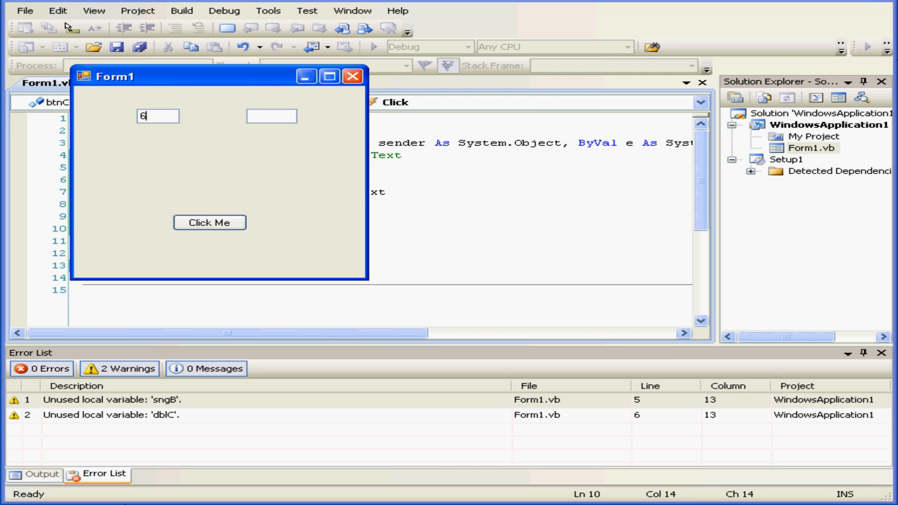
click(209, 222)
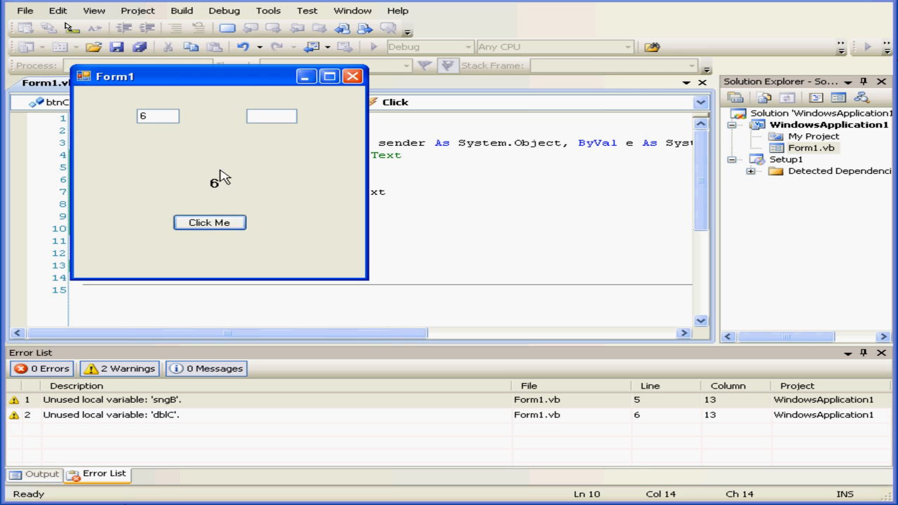
mouse_move(354, 99)
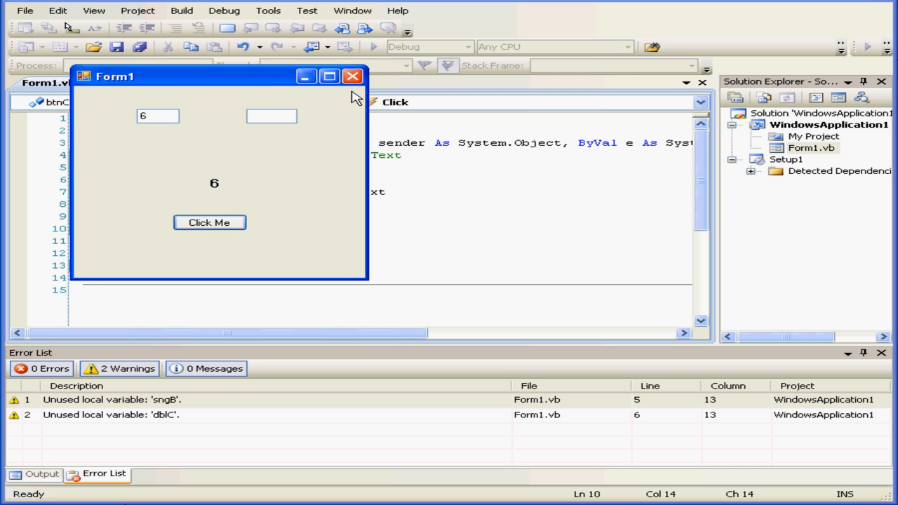
click(350, 77)
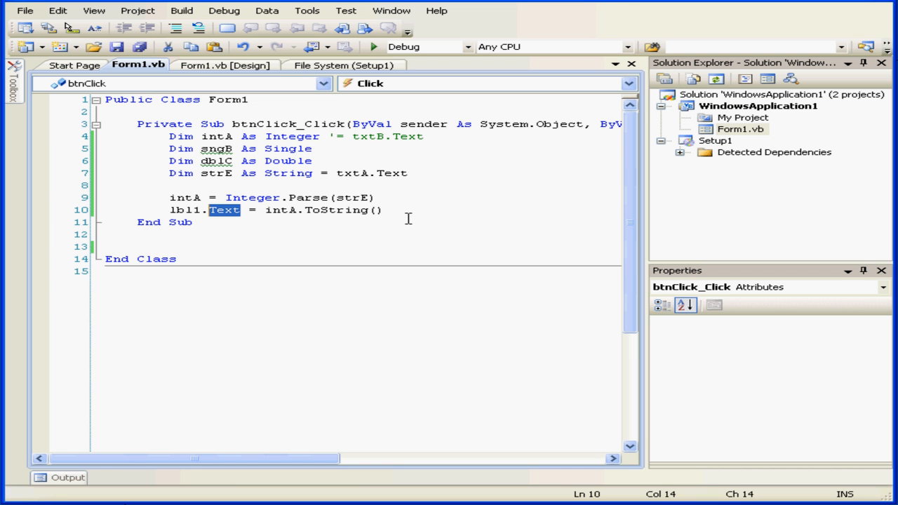
click(371, 46)
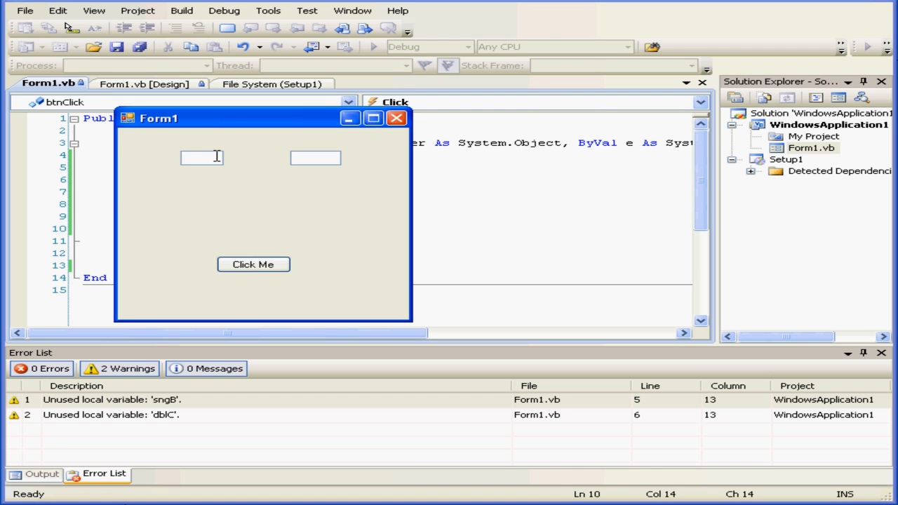
Enter "text" so the debugger halts on Integer.Parse(strE), then reach the Debug menu.
text(text)
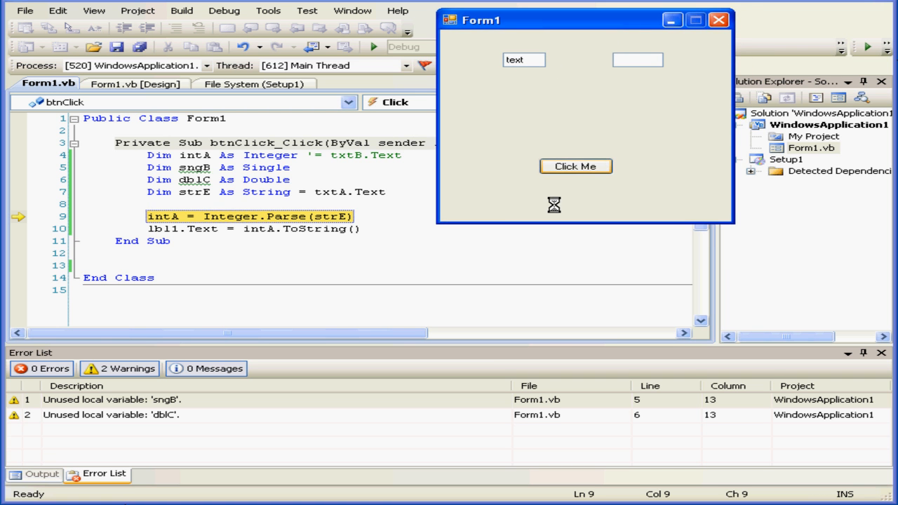
mouse_move(394, 256)
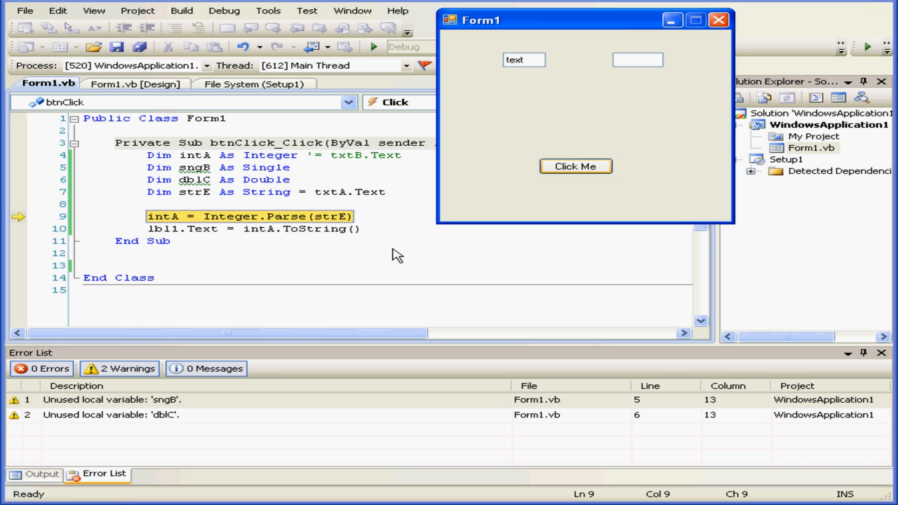
mouse_move(329, 229)
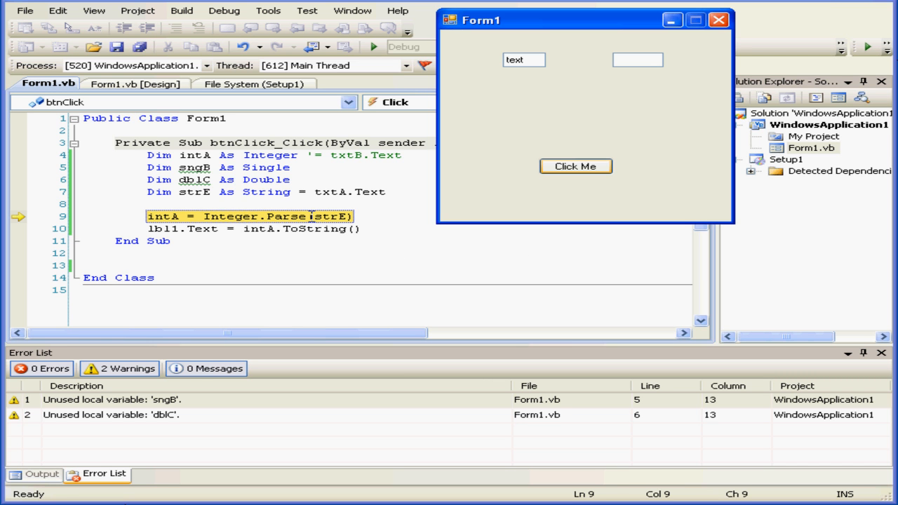
click(222, 12)
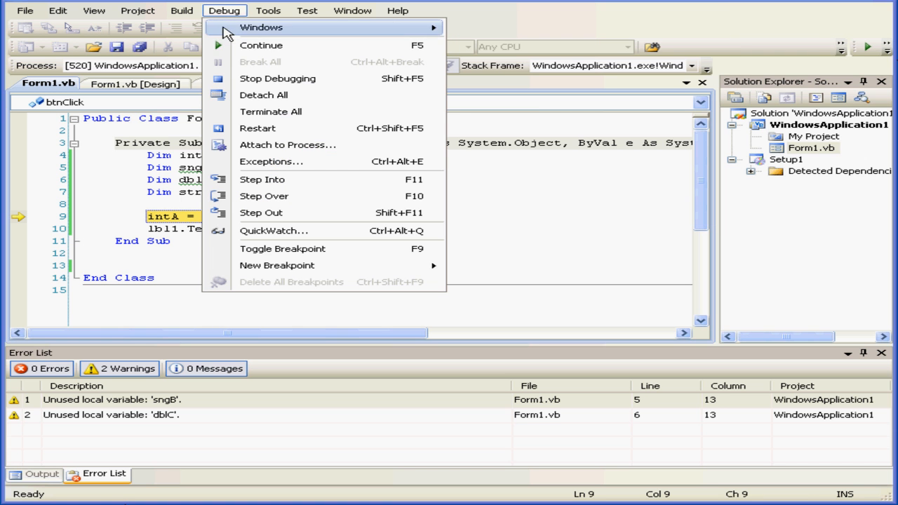